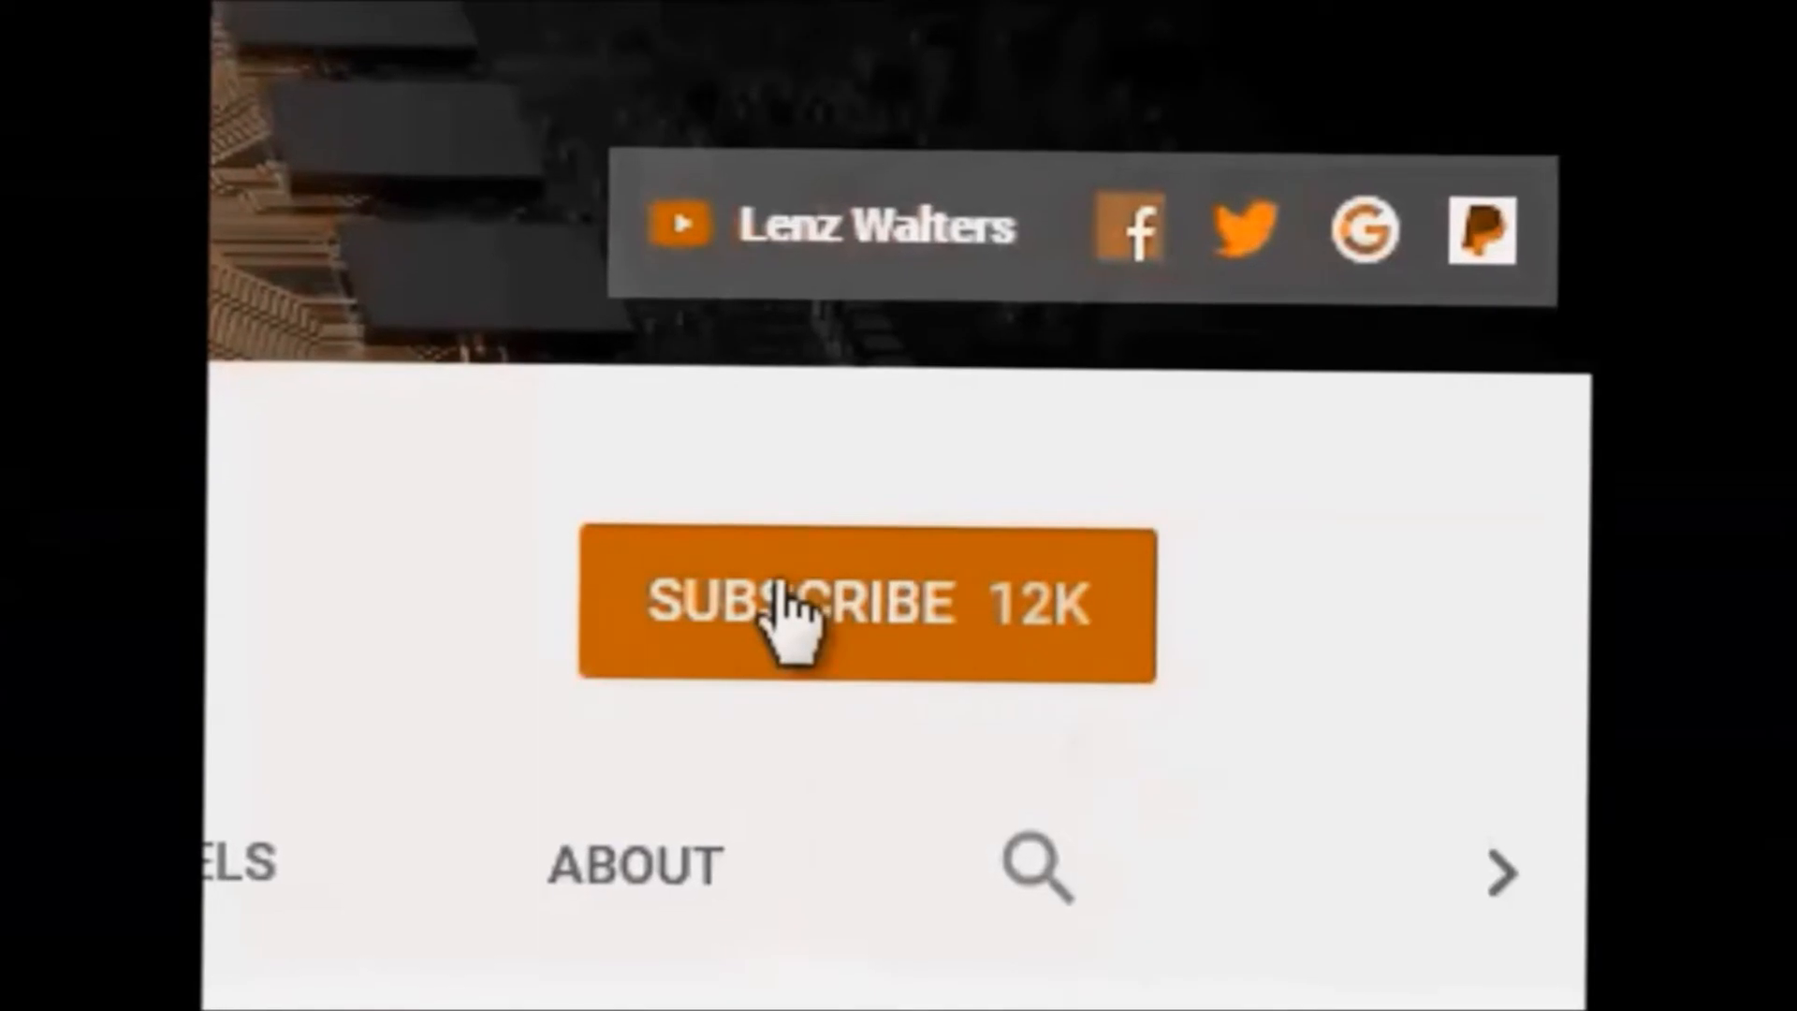
- Dismiss the 'SoundAlive has stopped' error with OK and reach the main Settings list
{"action": "left_click", "coordinate": [865, 606]}
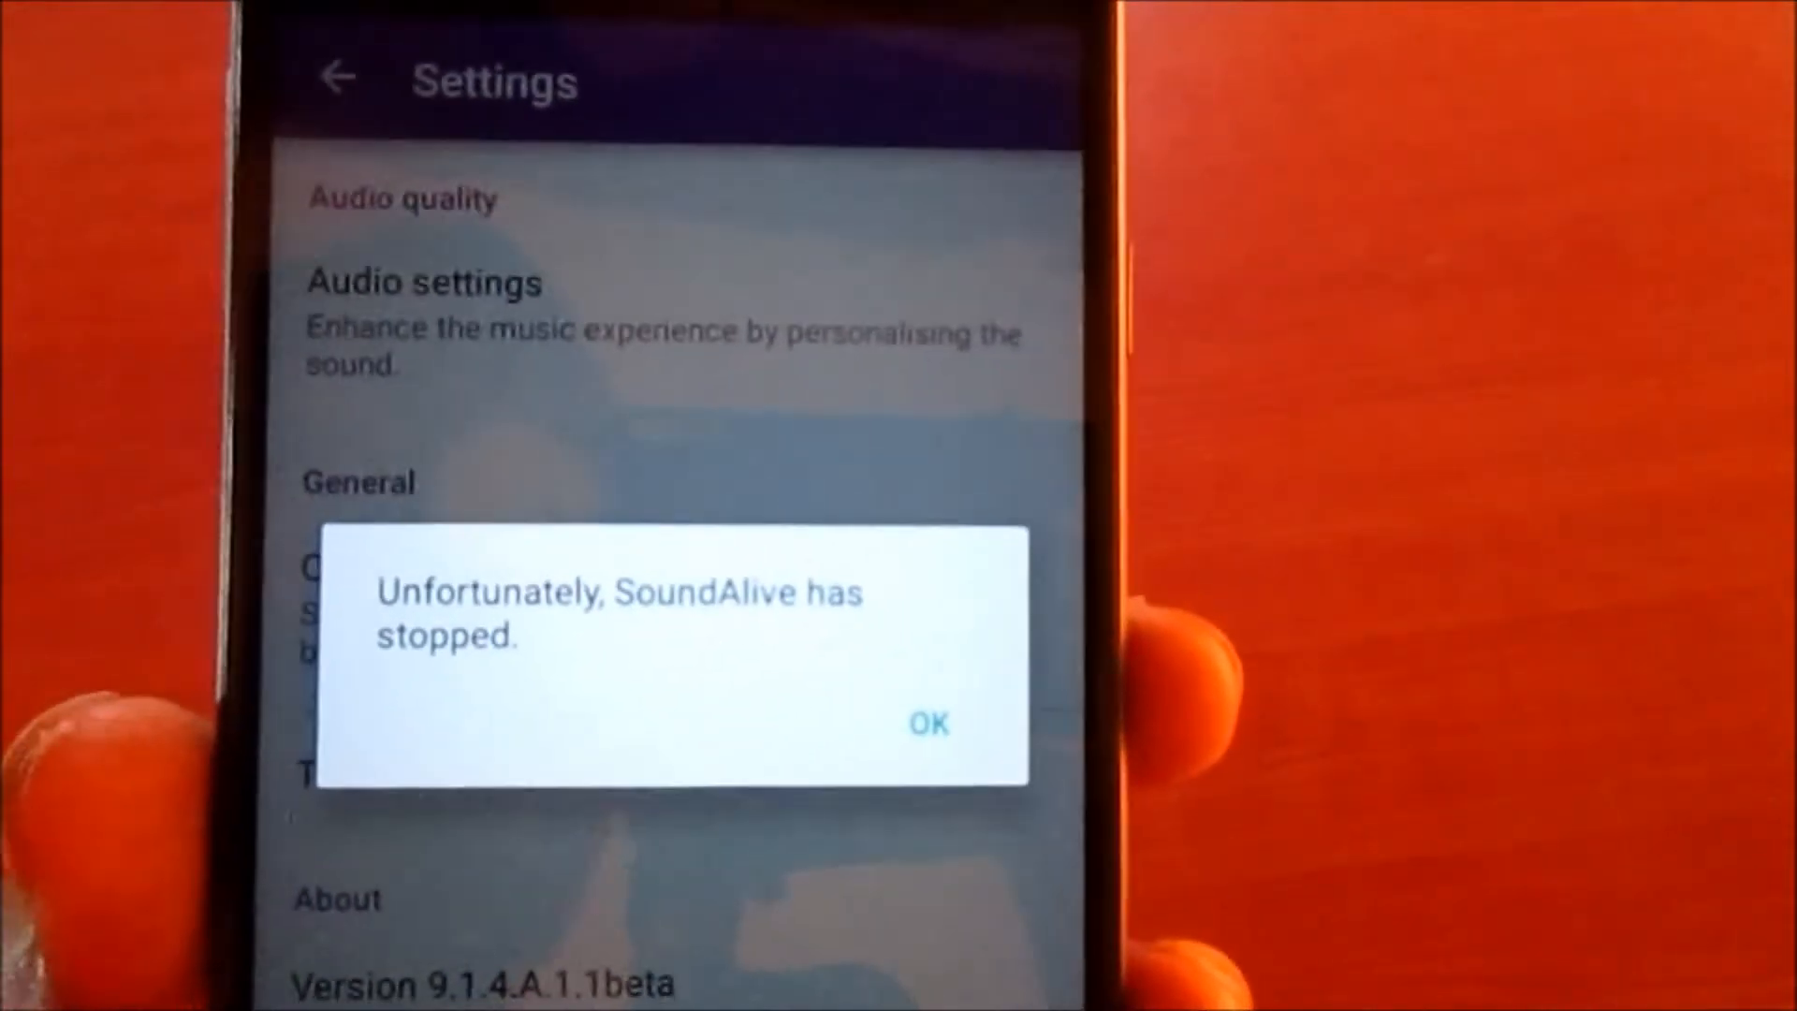
{"action": "left_click", "coordinate": [930, 723]}
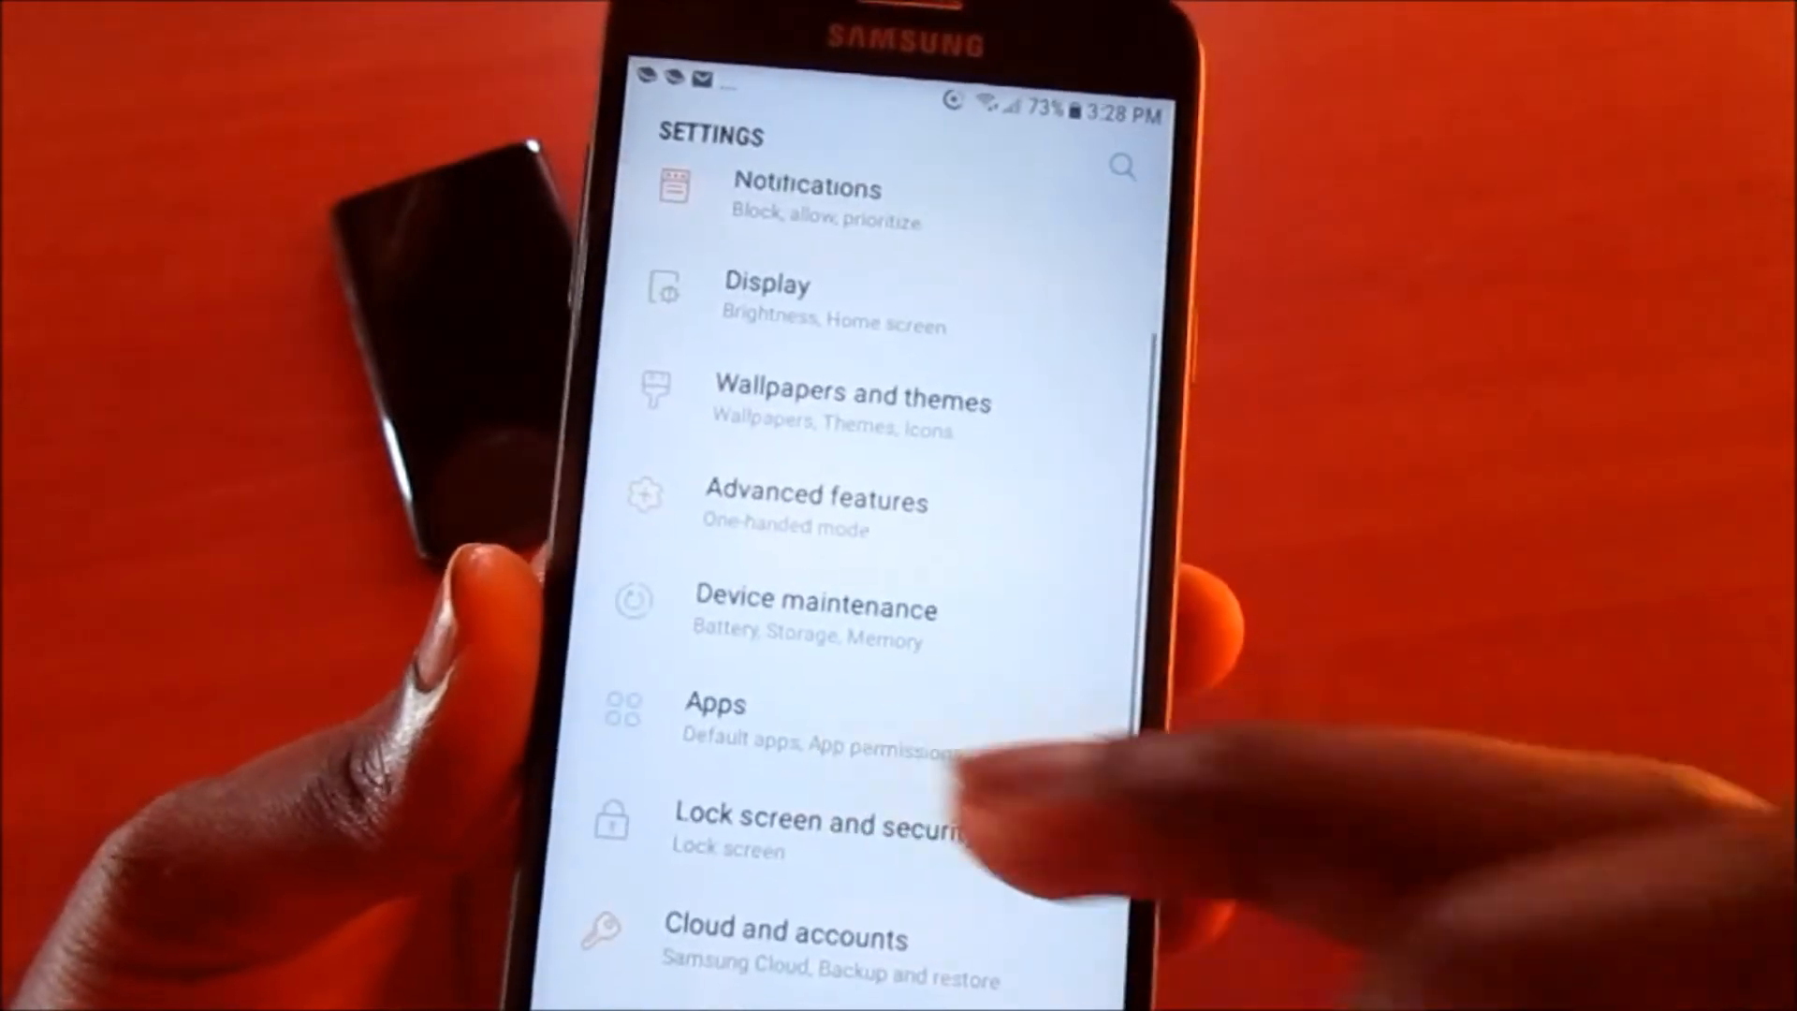
- From Apps (All apps filter), scroll to Messenger and bring up its app info page
{"action": "left_click", "coordinate": [714, 704]}
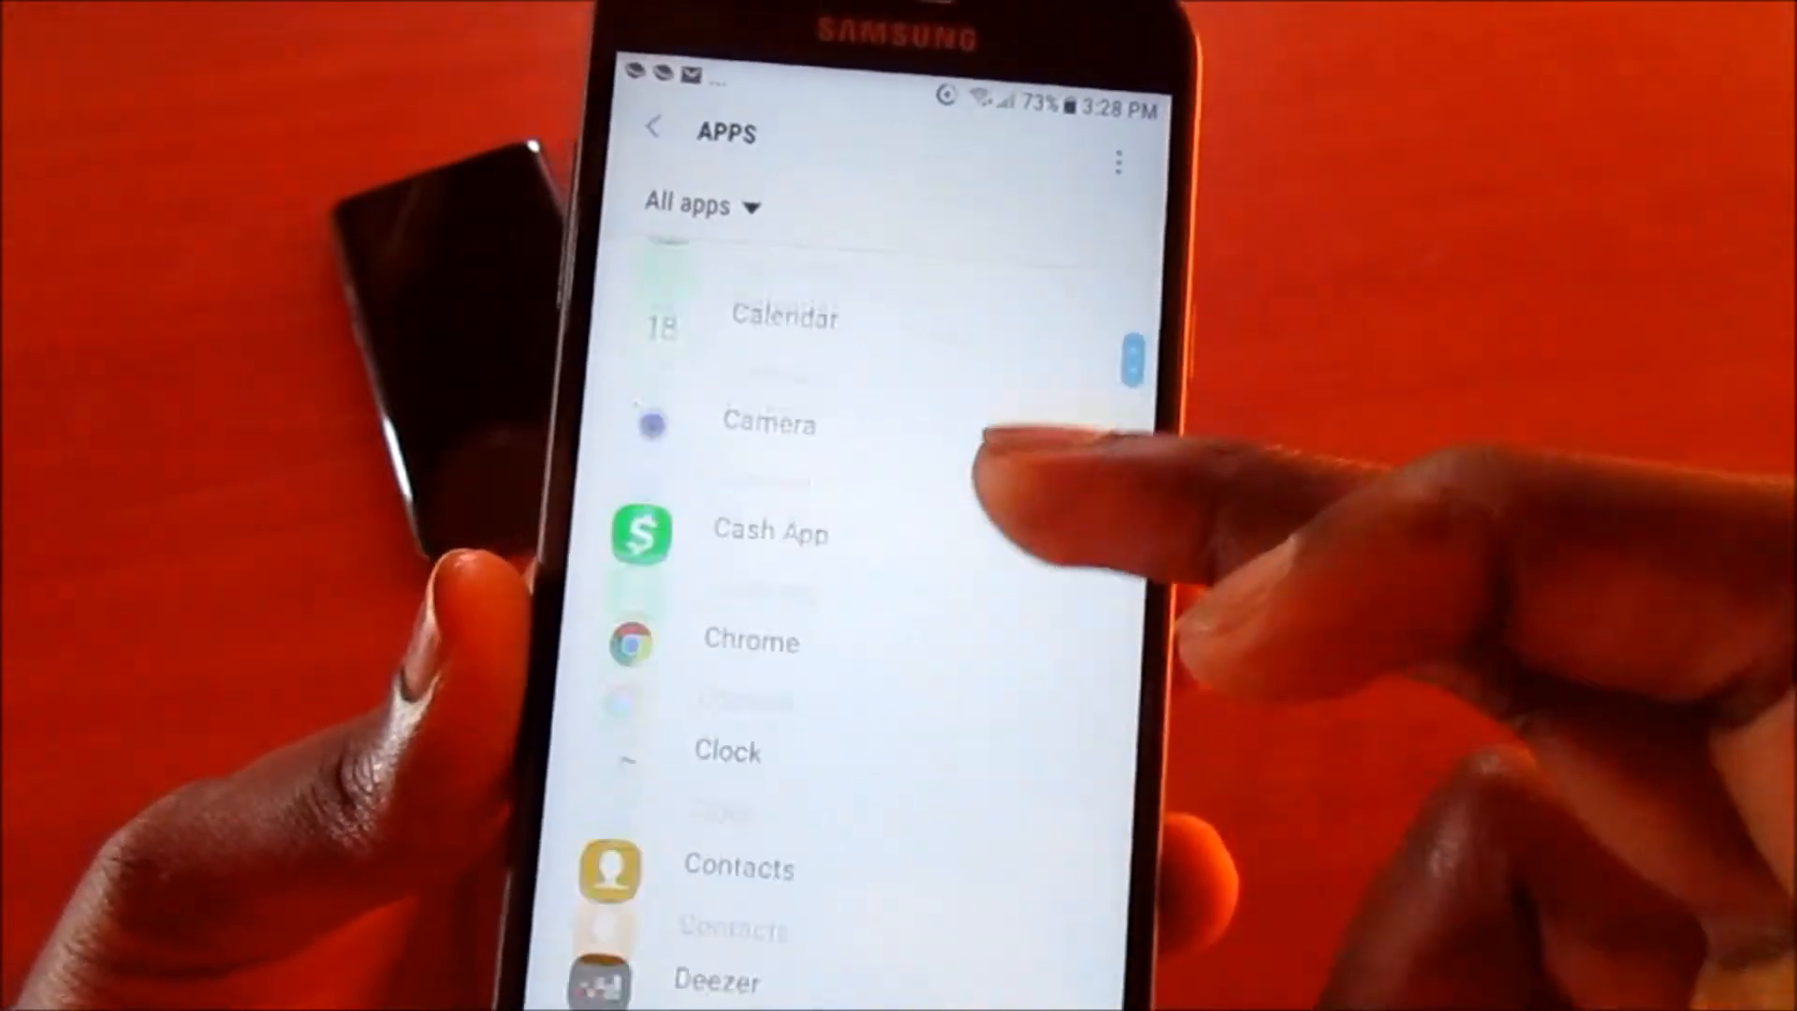
{"action": "left_click", "coordinate": [702, 206]}
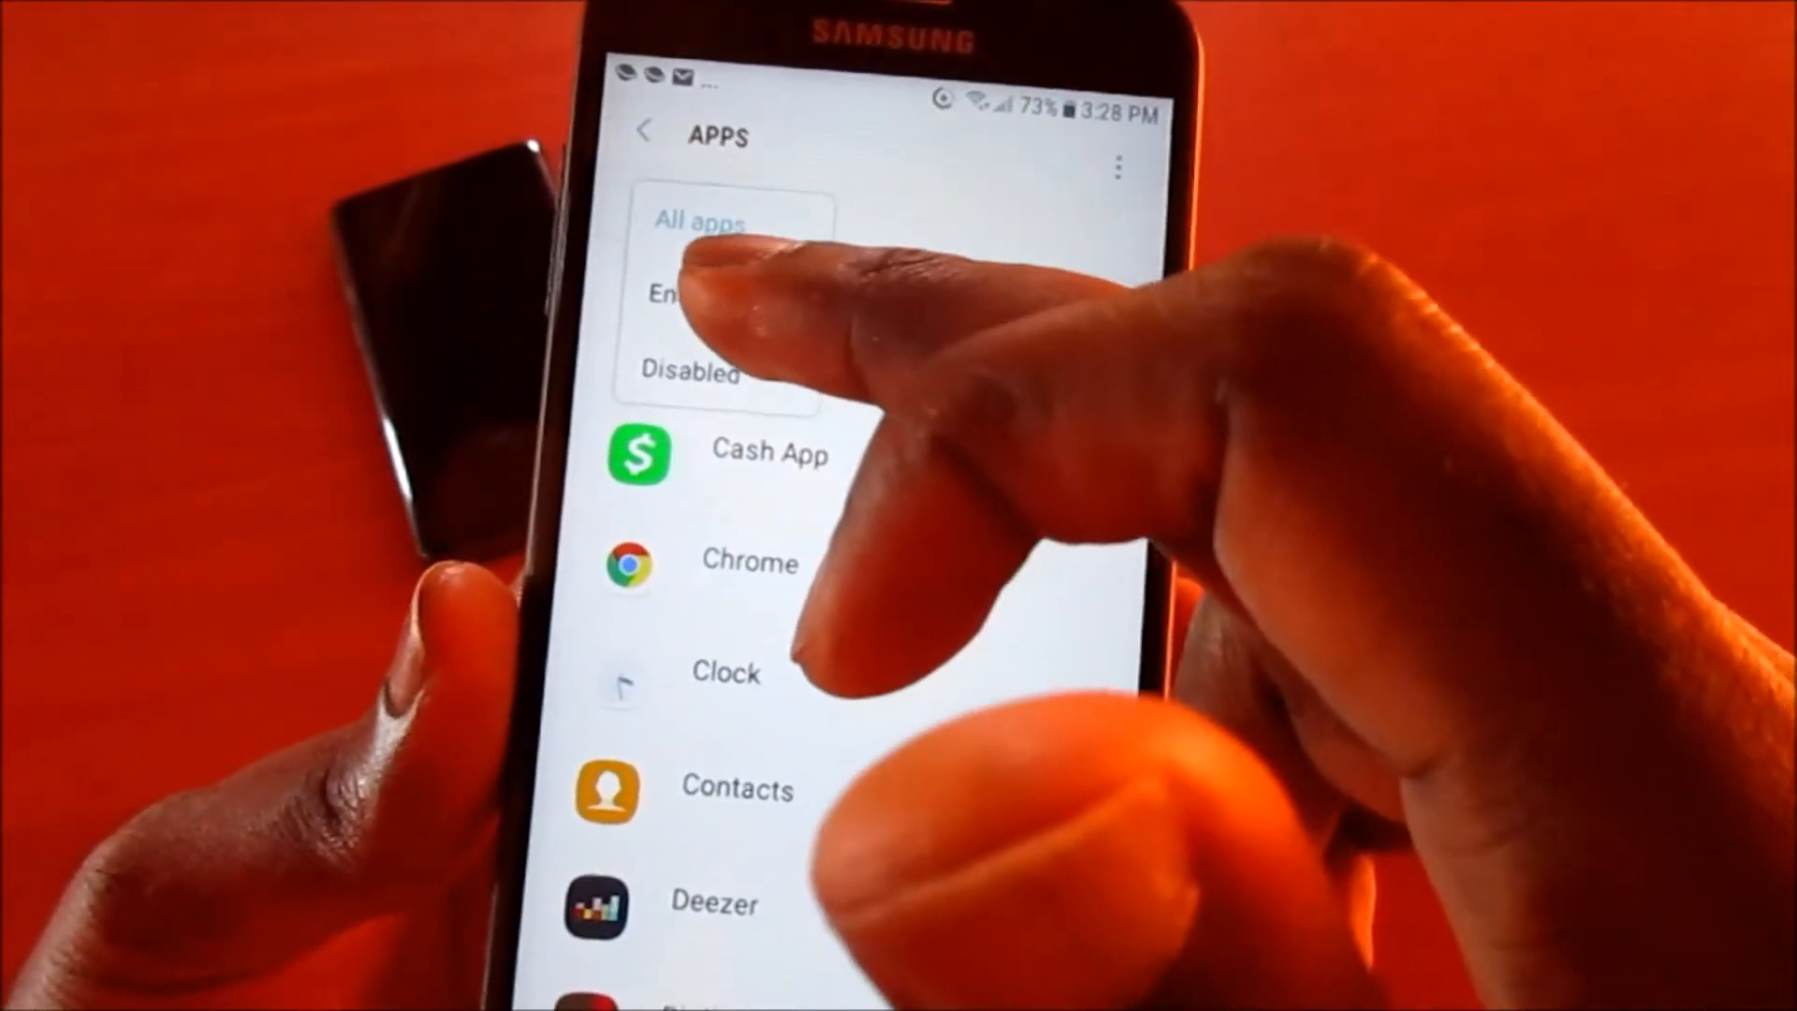
{"action": "scroll", "scroll_direction": "down", "scroll_amount": 3}
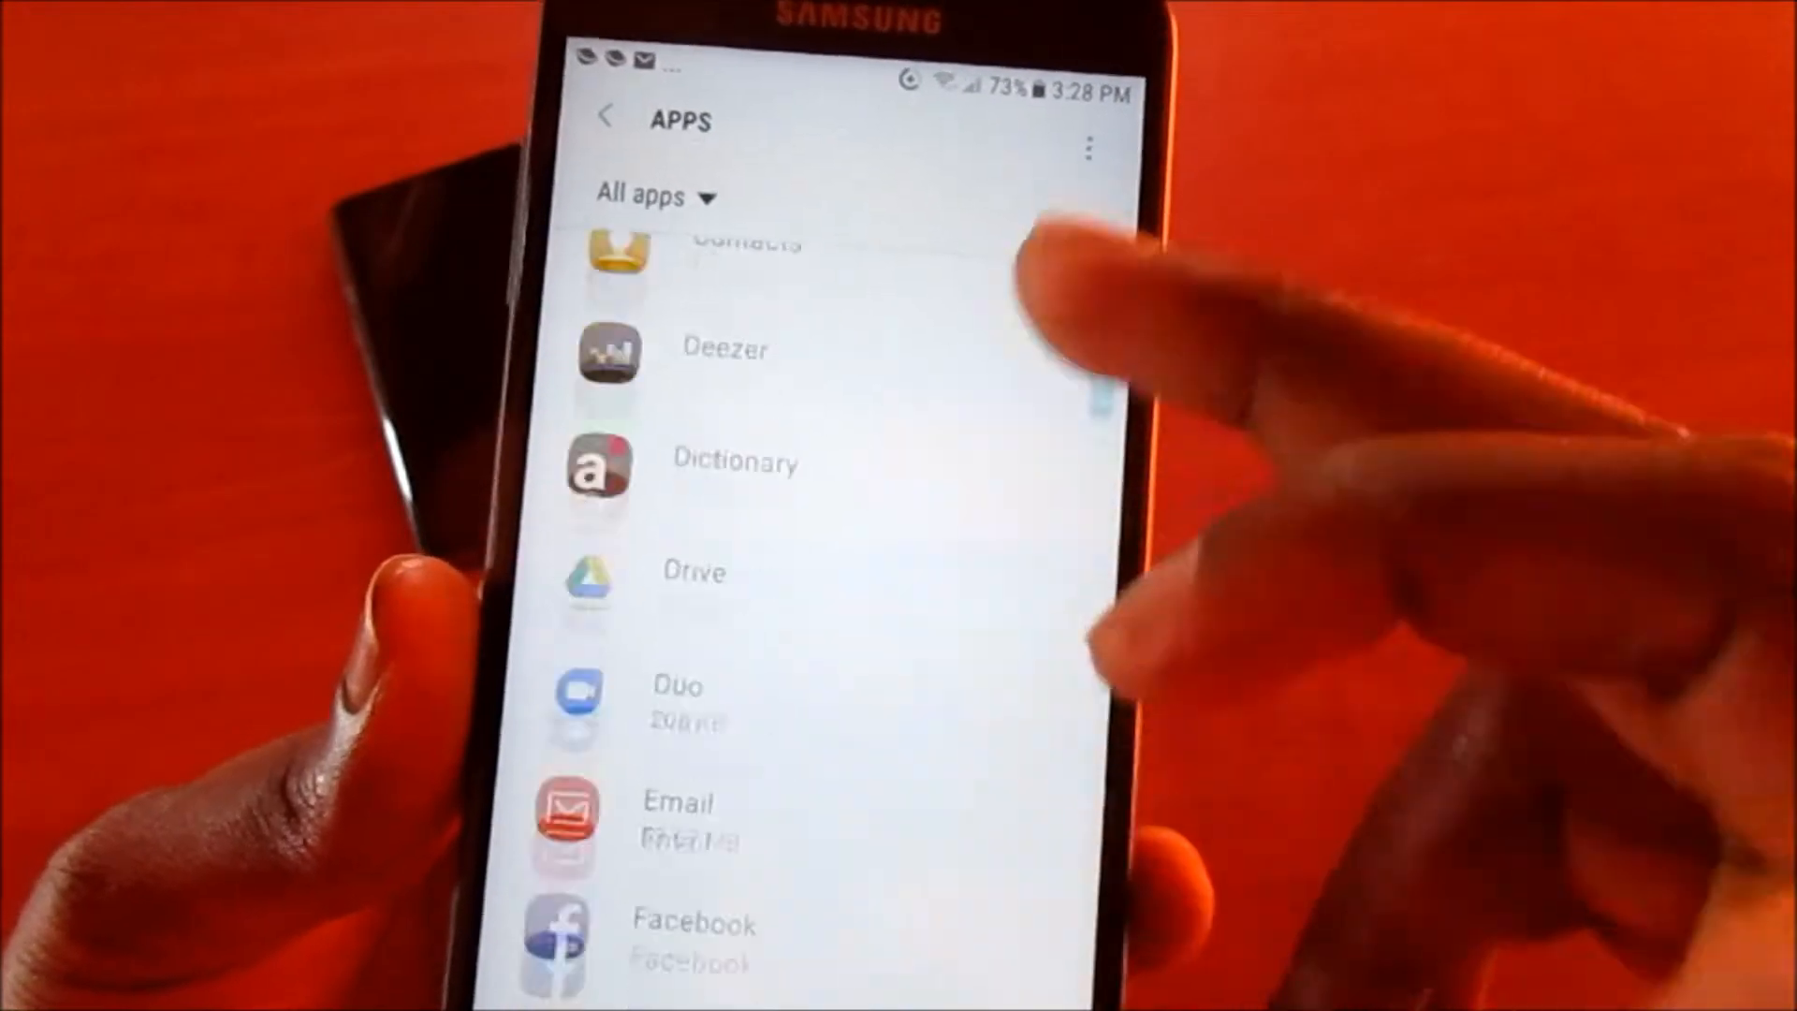
{"action": "scroll", "scroll_direction": "down", "scroll_amount": 3}
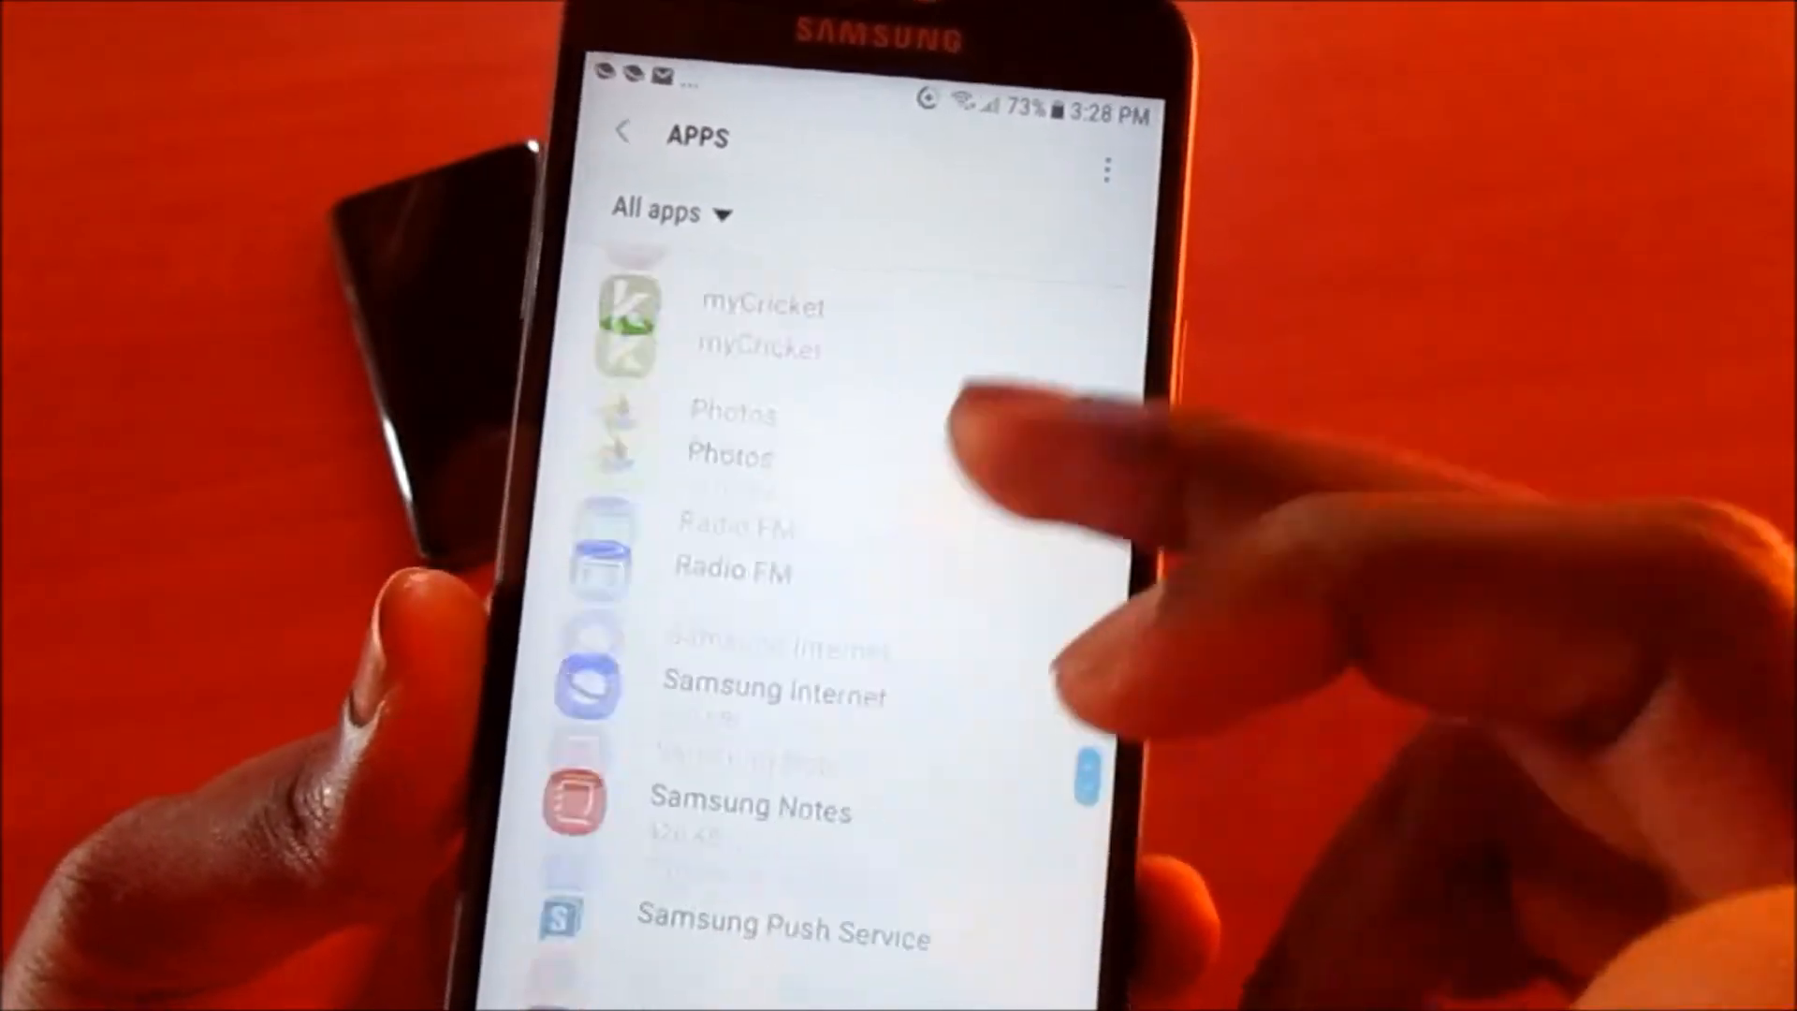
{"action": "scroll", "scroll_direction": "down", "scroll_amount": 3}
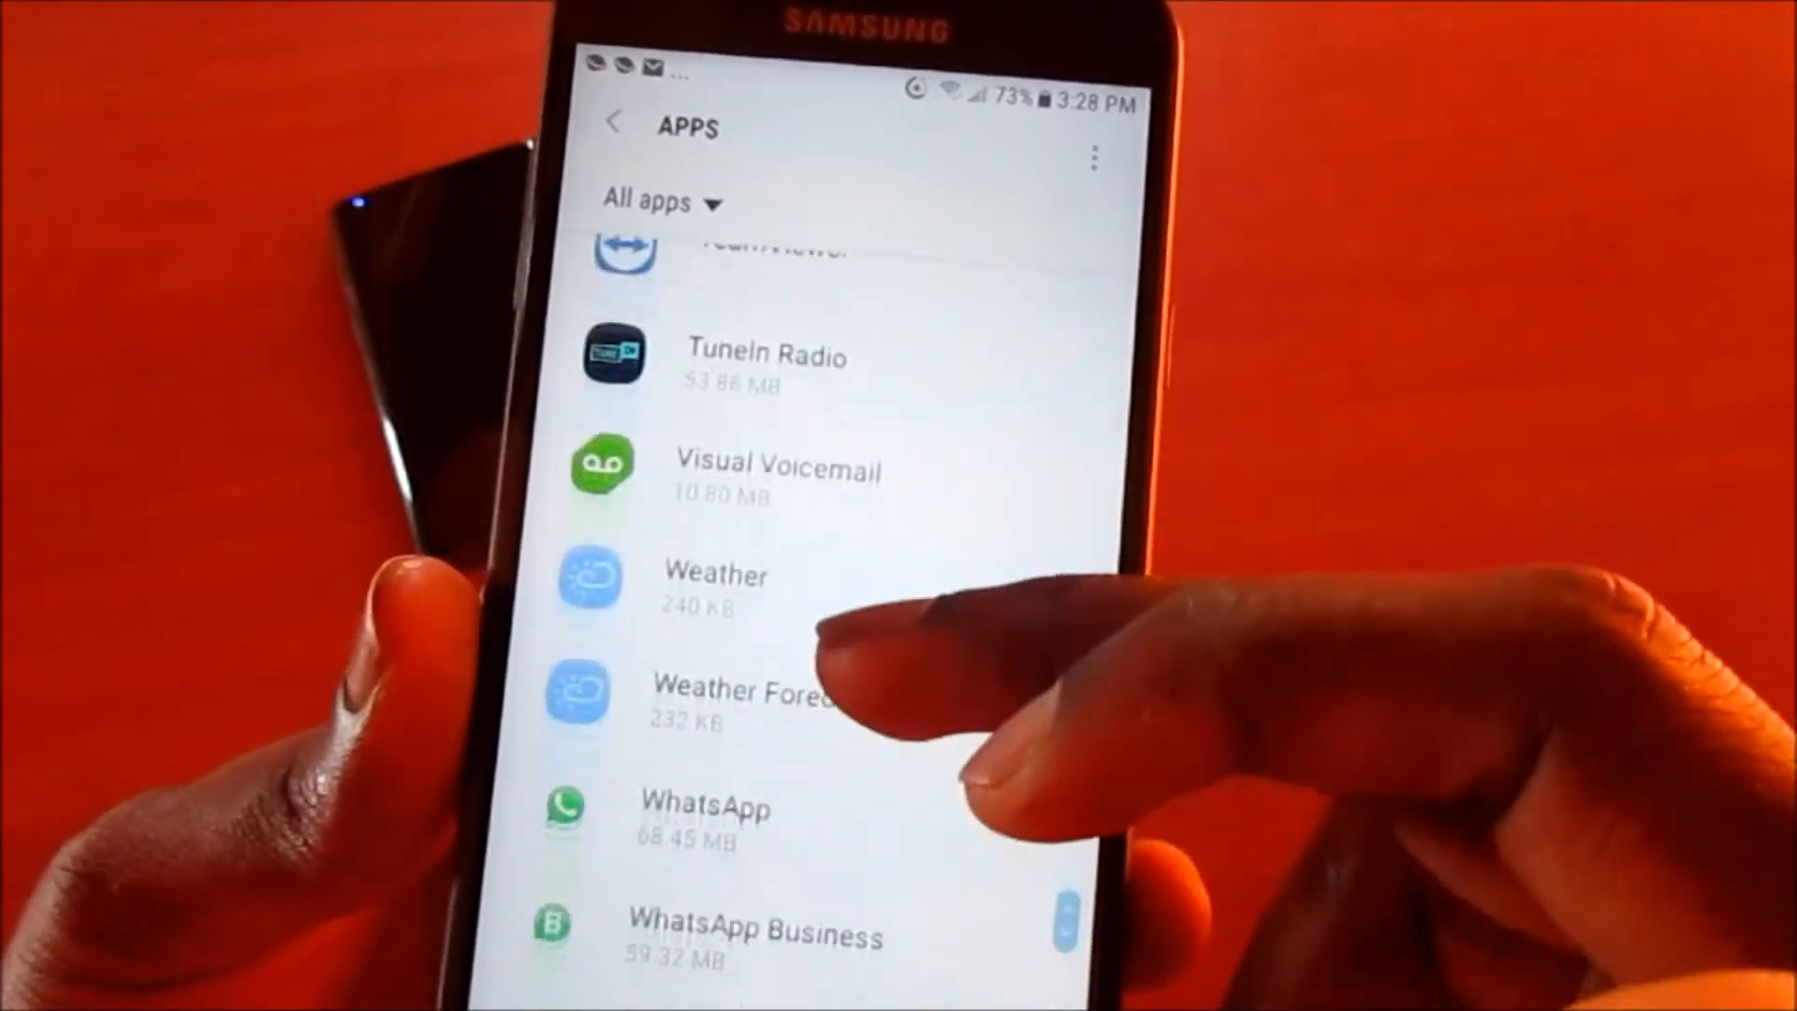
{"action": "scroll", "scroll_direction": "down", "scroll_amount": 3}
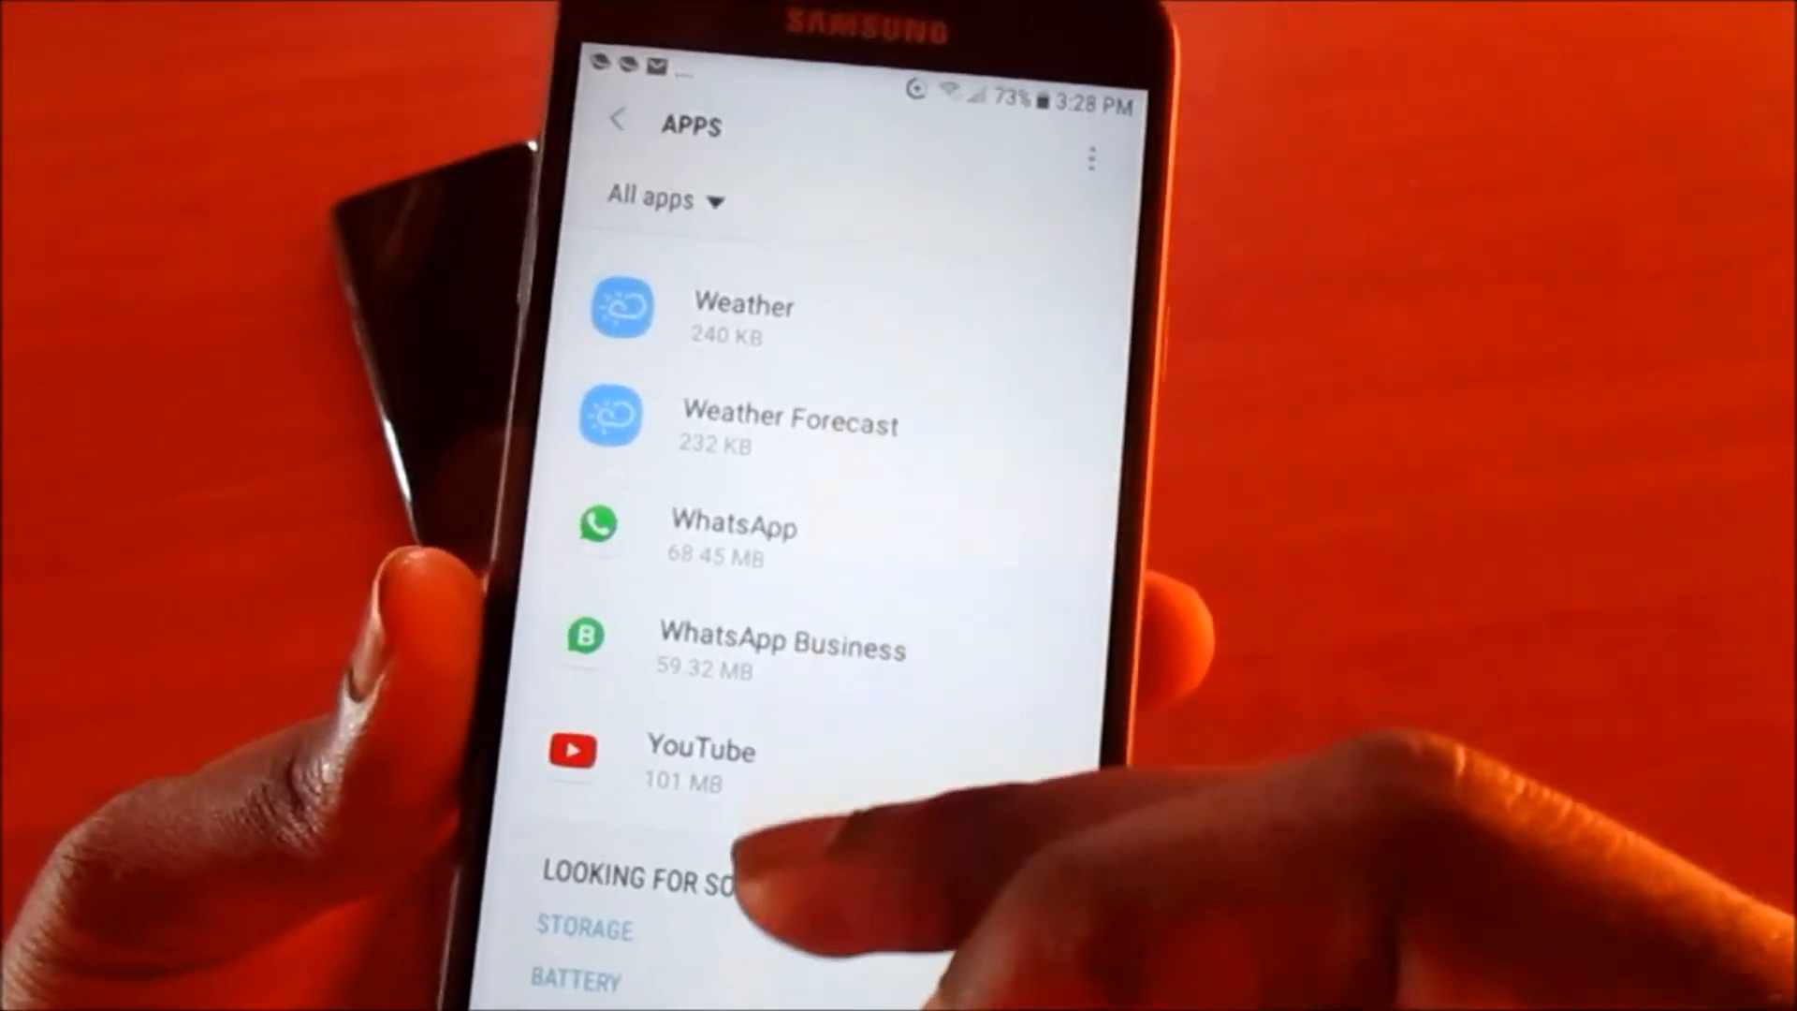
{"action": "scroll", "scroll_direction": "down", "scroll_amount": 3}
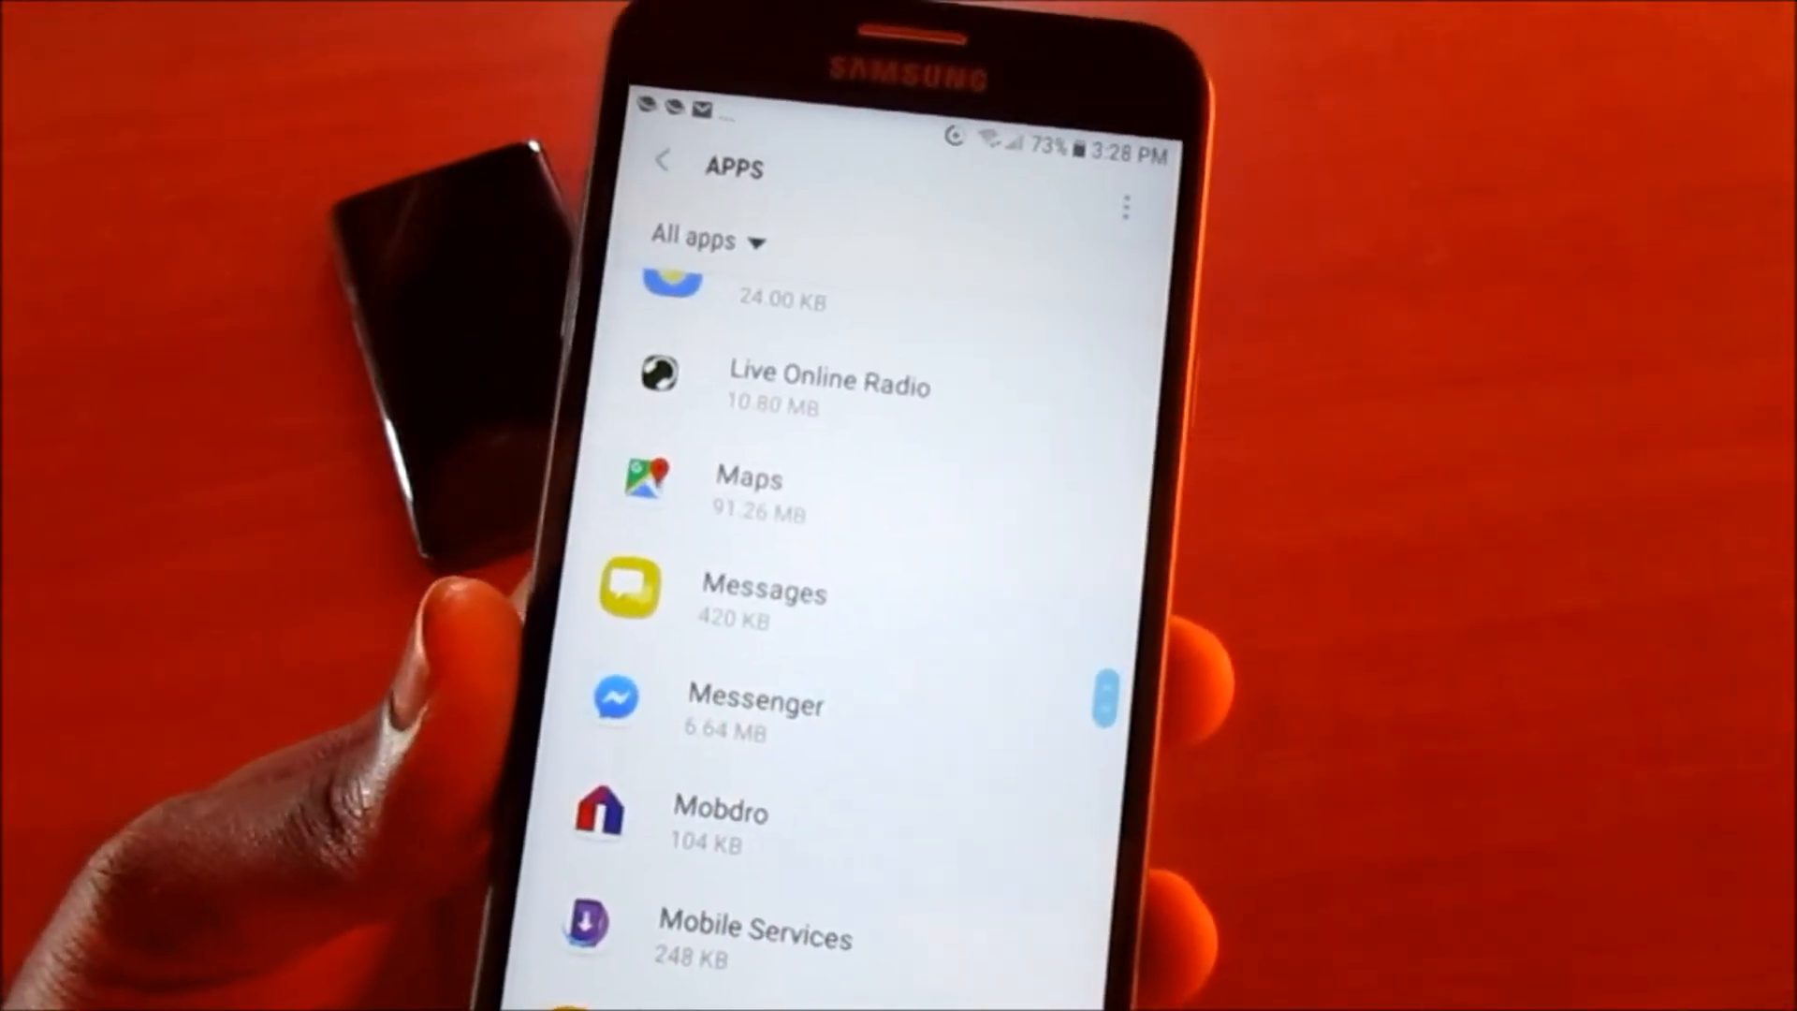
{"action": "left_click", "coordinate": [756, 700]}
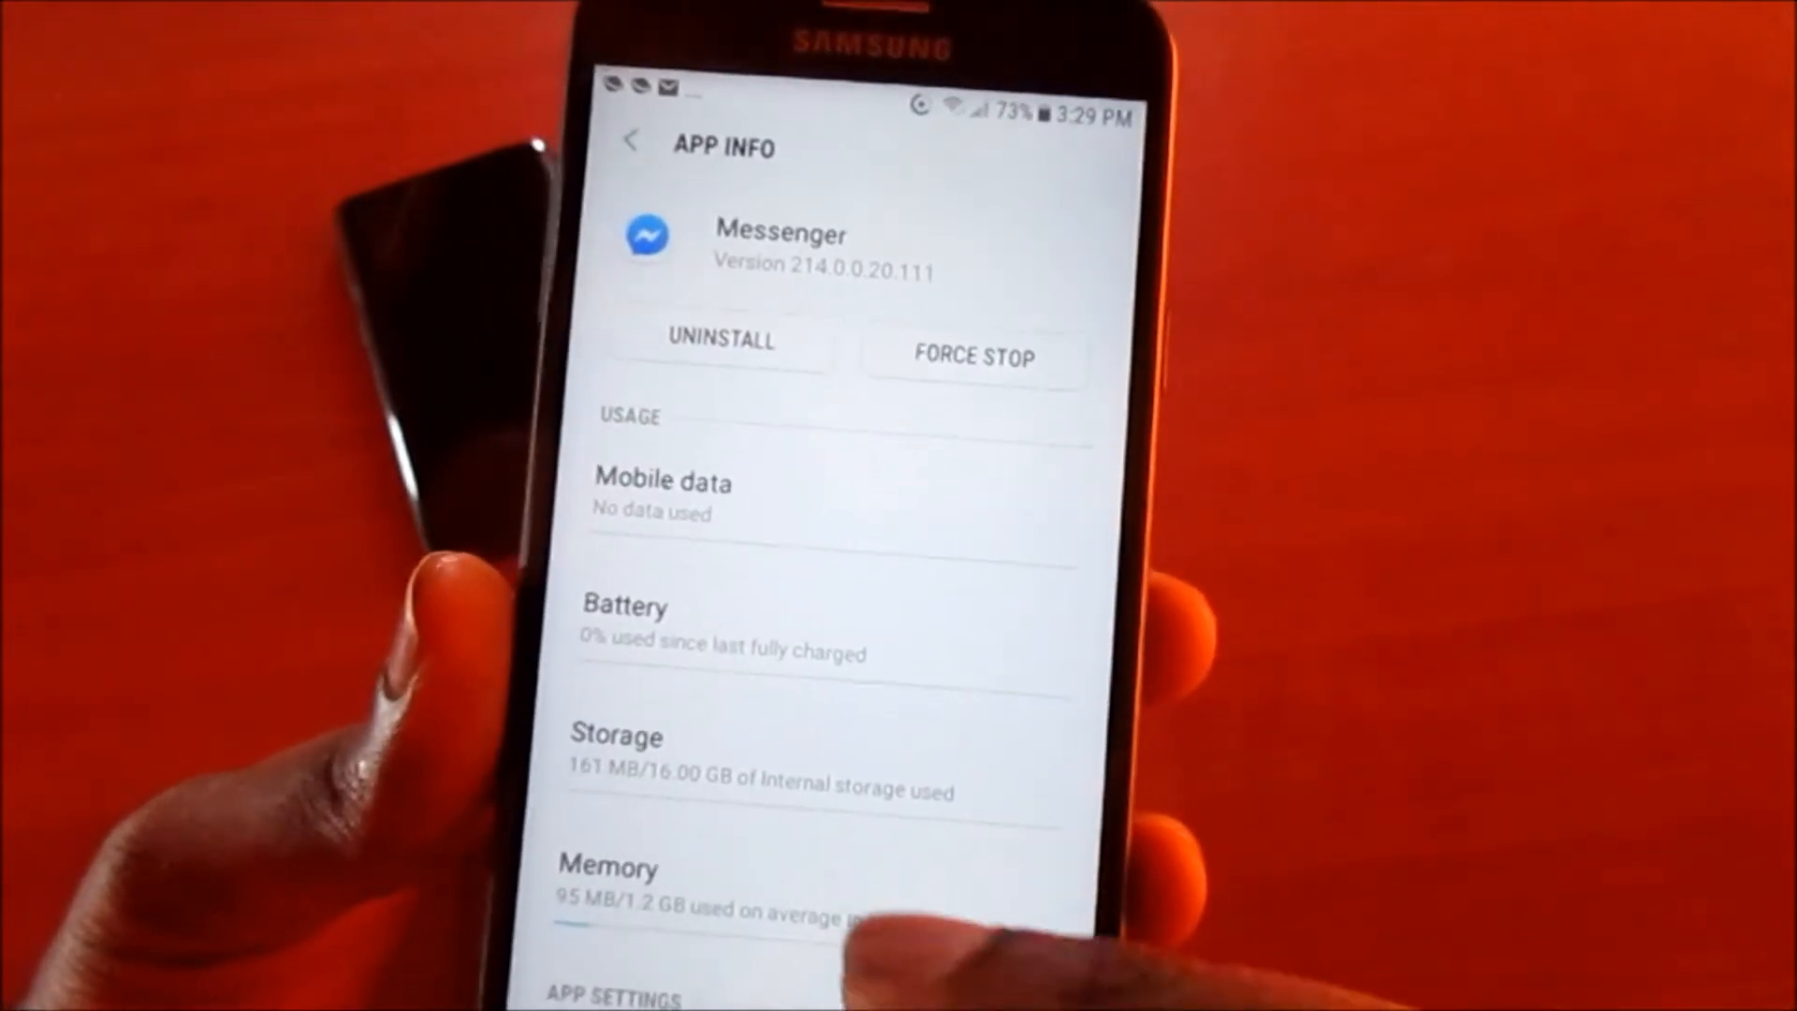
- In Messenger's Storage, clear the cache to 0 B and delete all app data, confirming Delete
{"action": "left_click", "coordinate": [615, 733]}
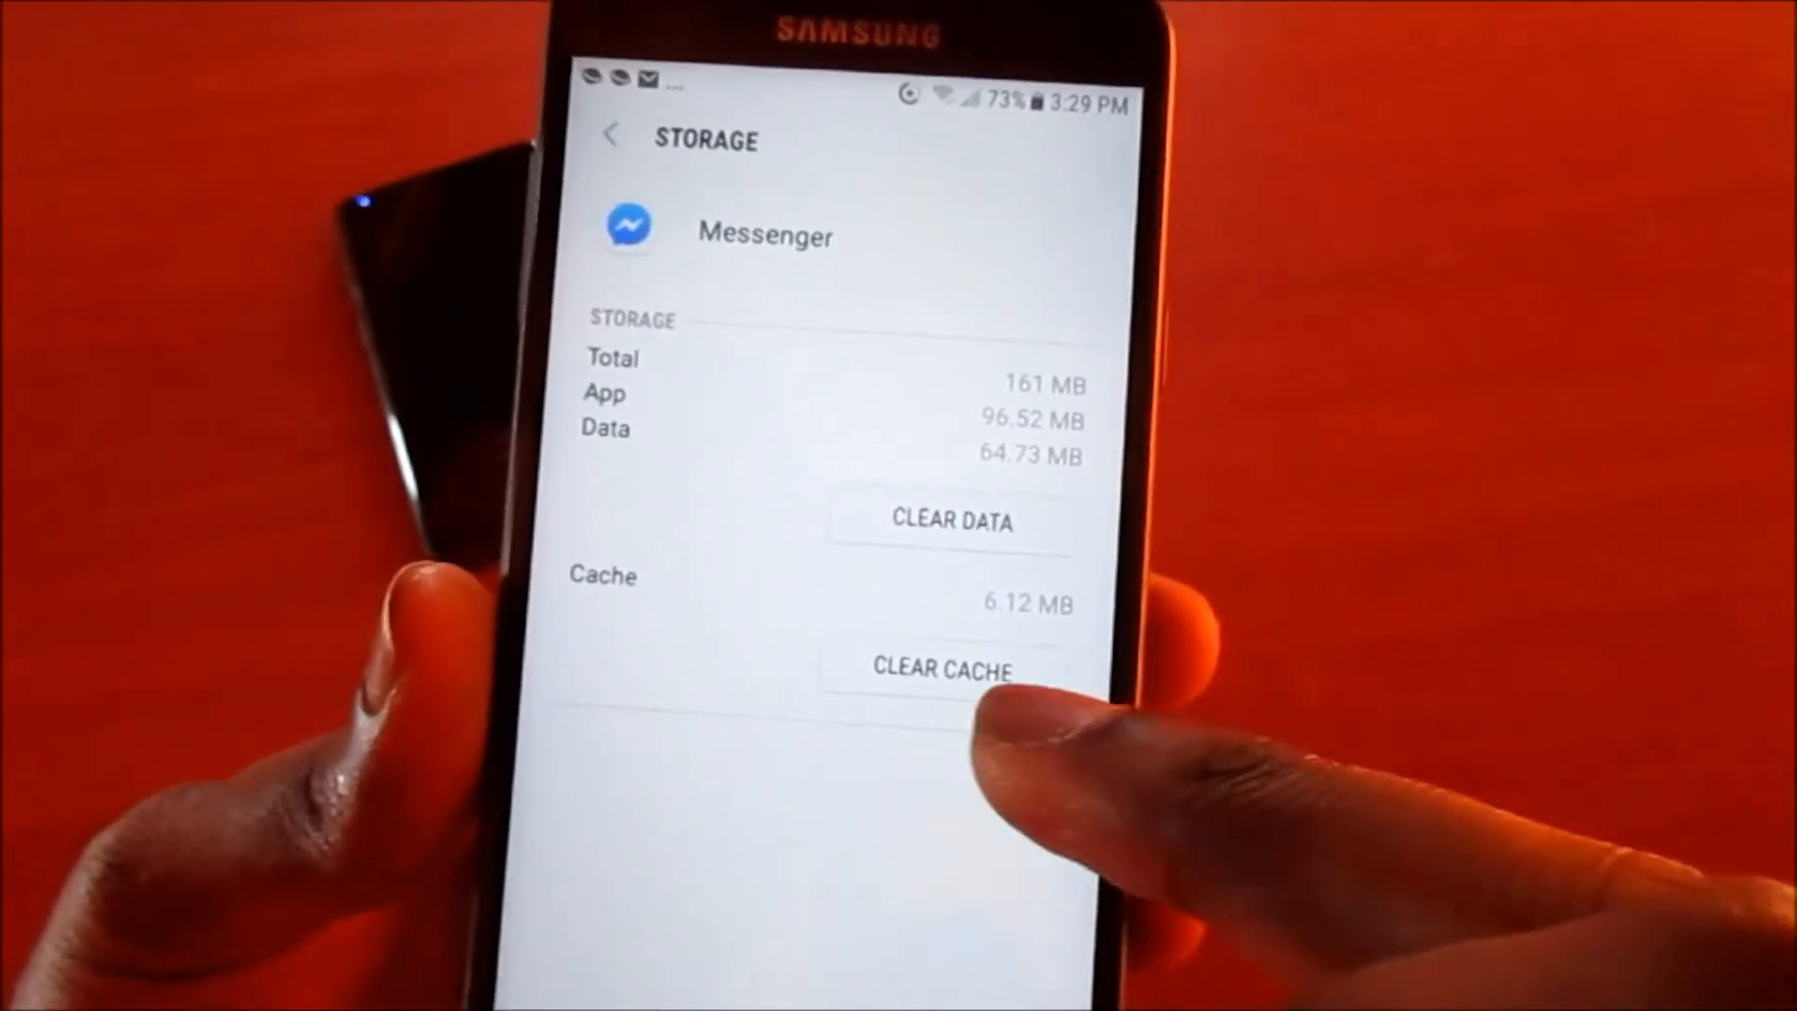
{"action": "left_click", "coordinate": [941, 668]}
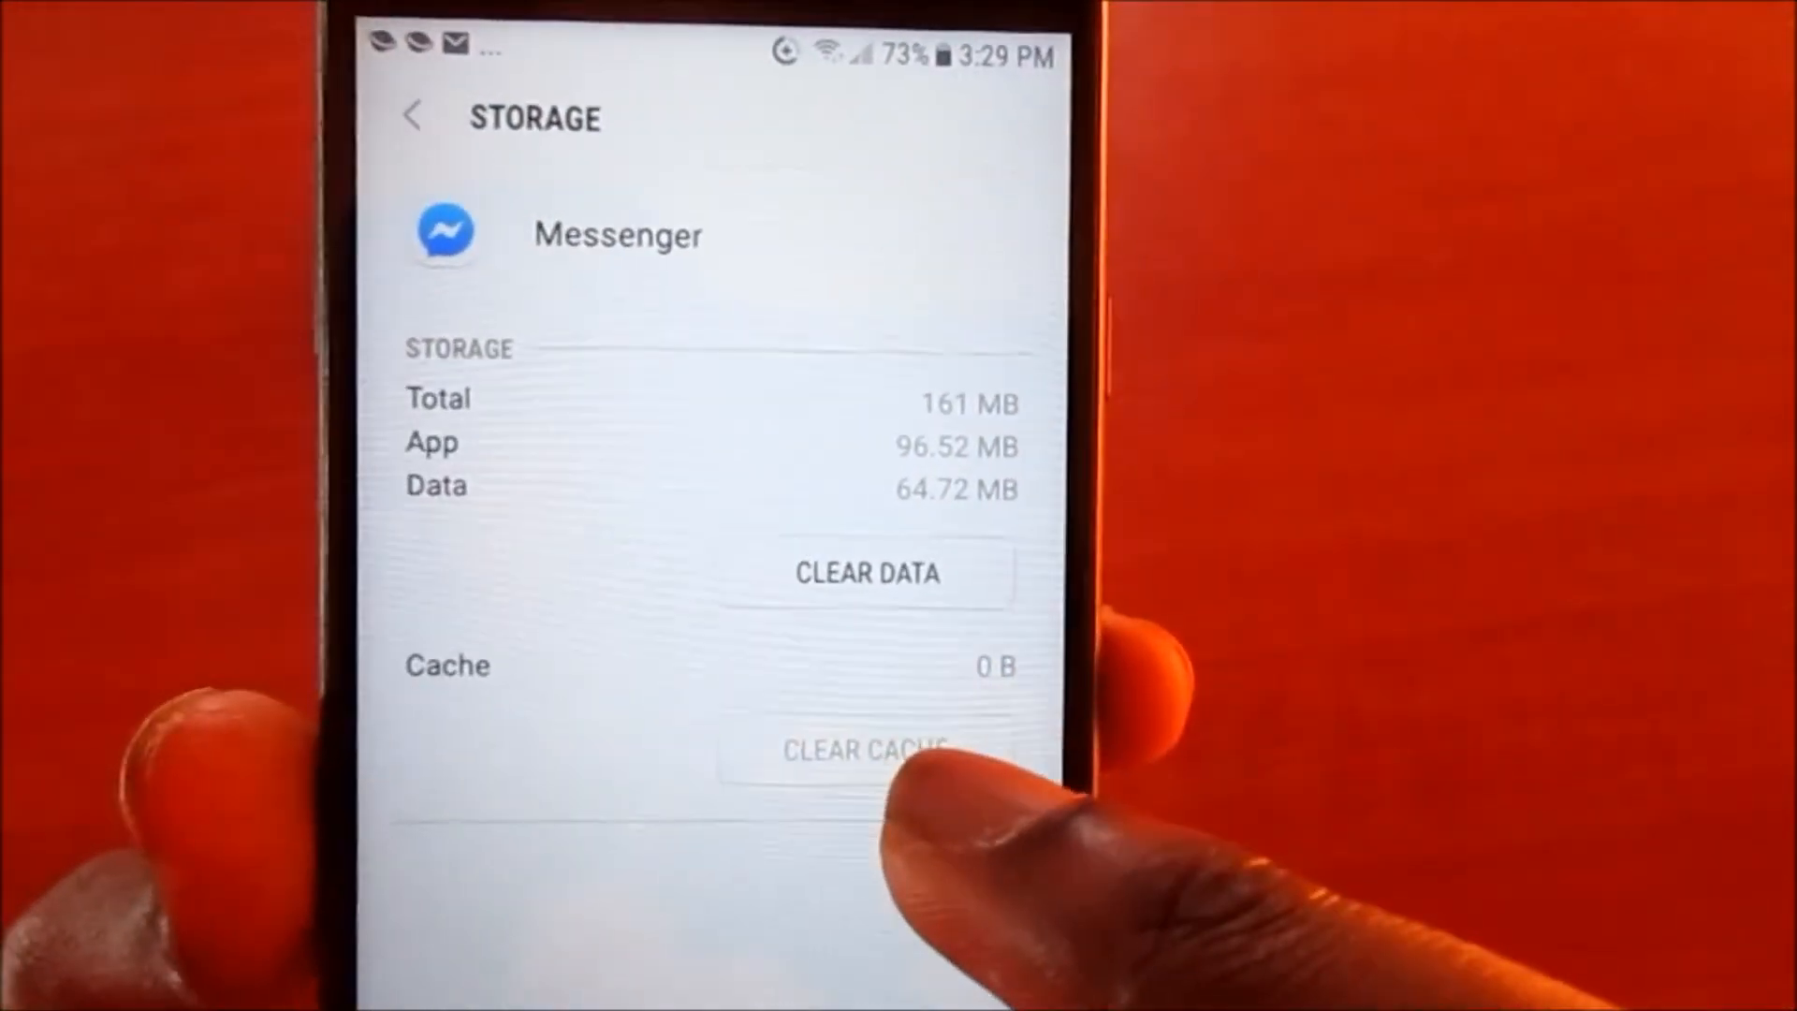
{"action": "left_click", "coordinate": [866, 573]}
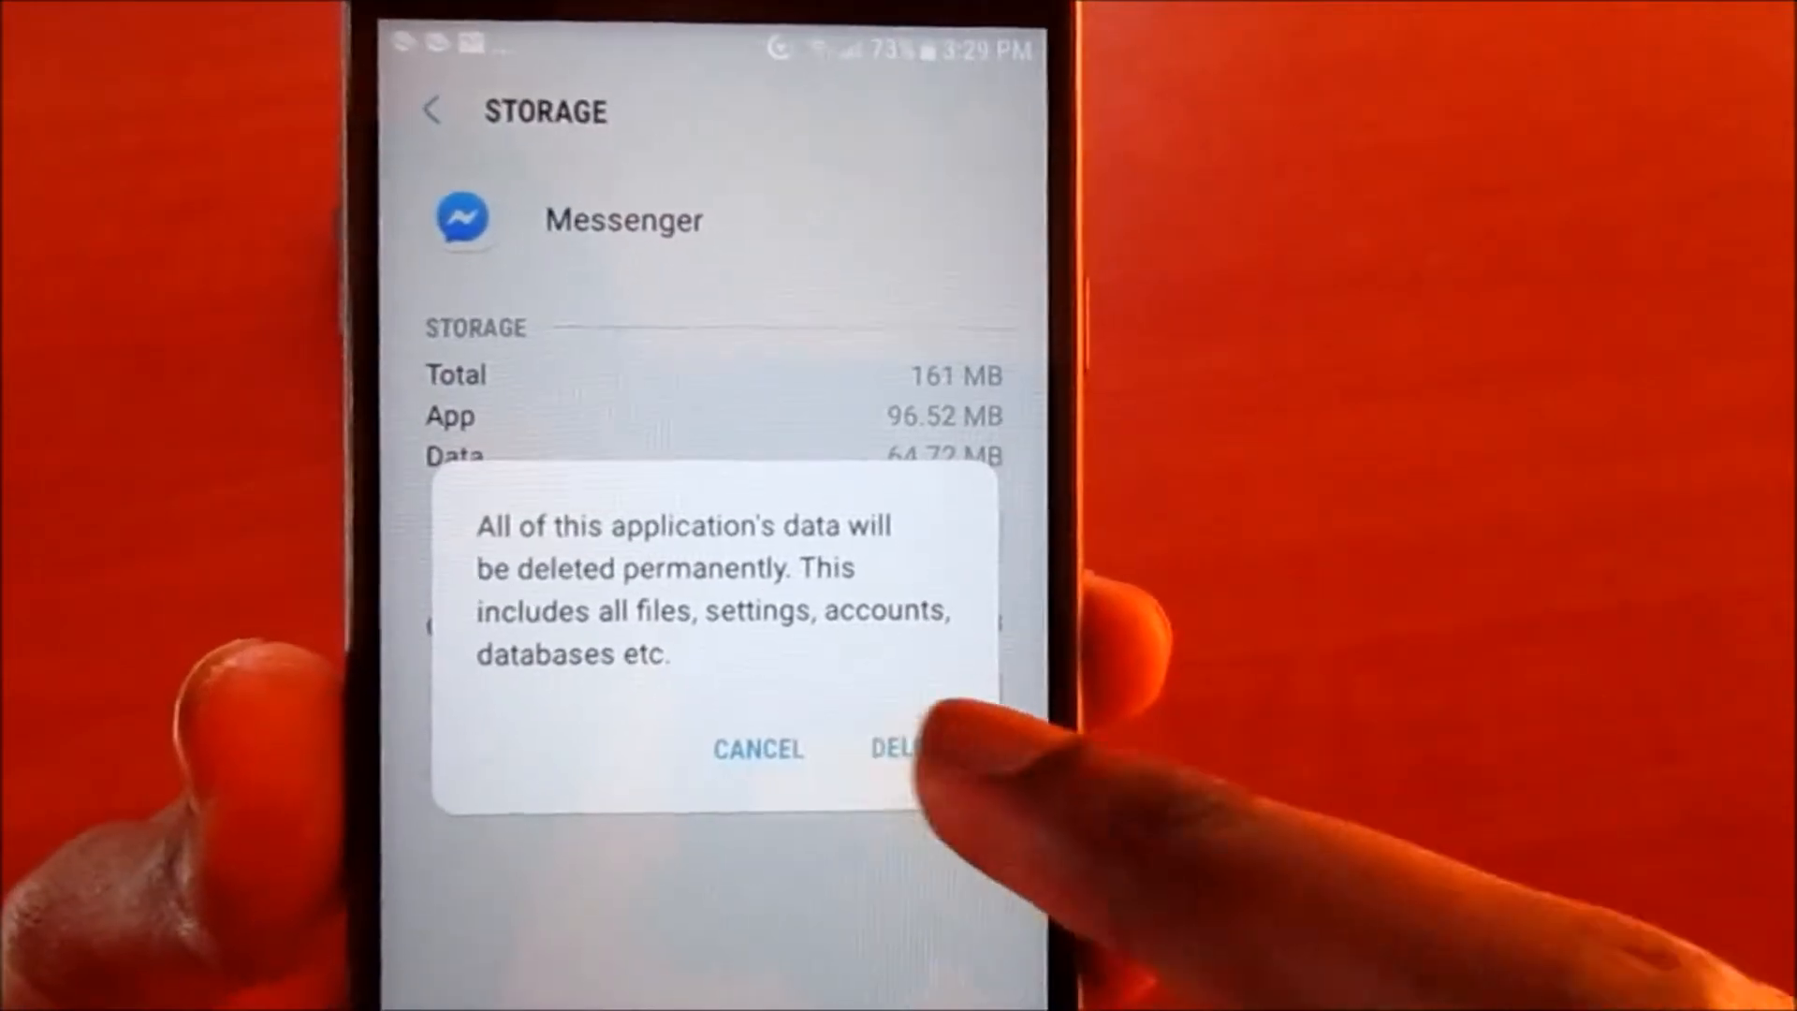
{"action": "left_click", "coordinate": [906, 749]}
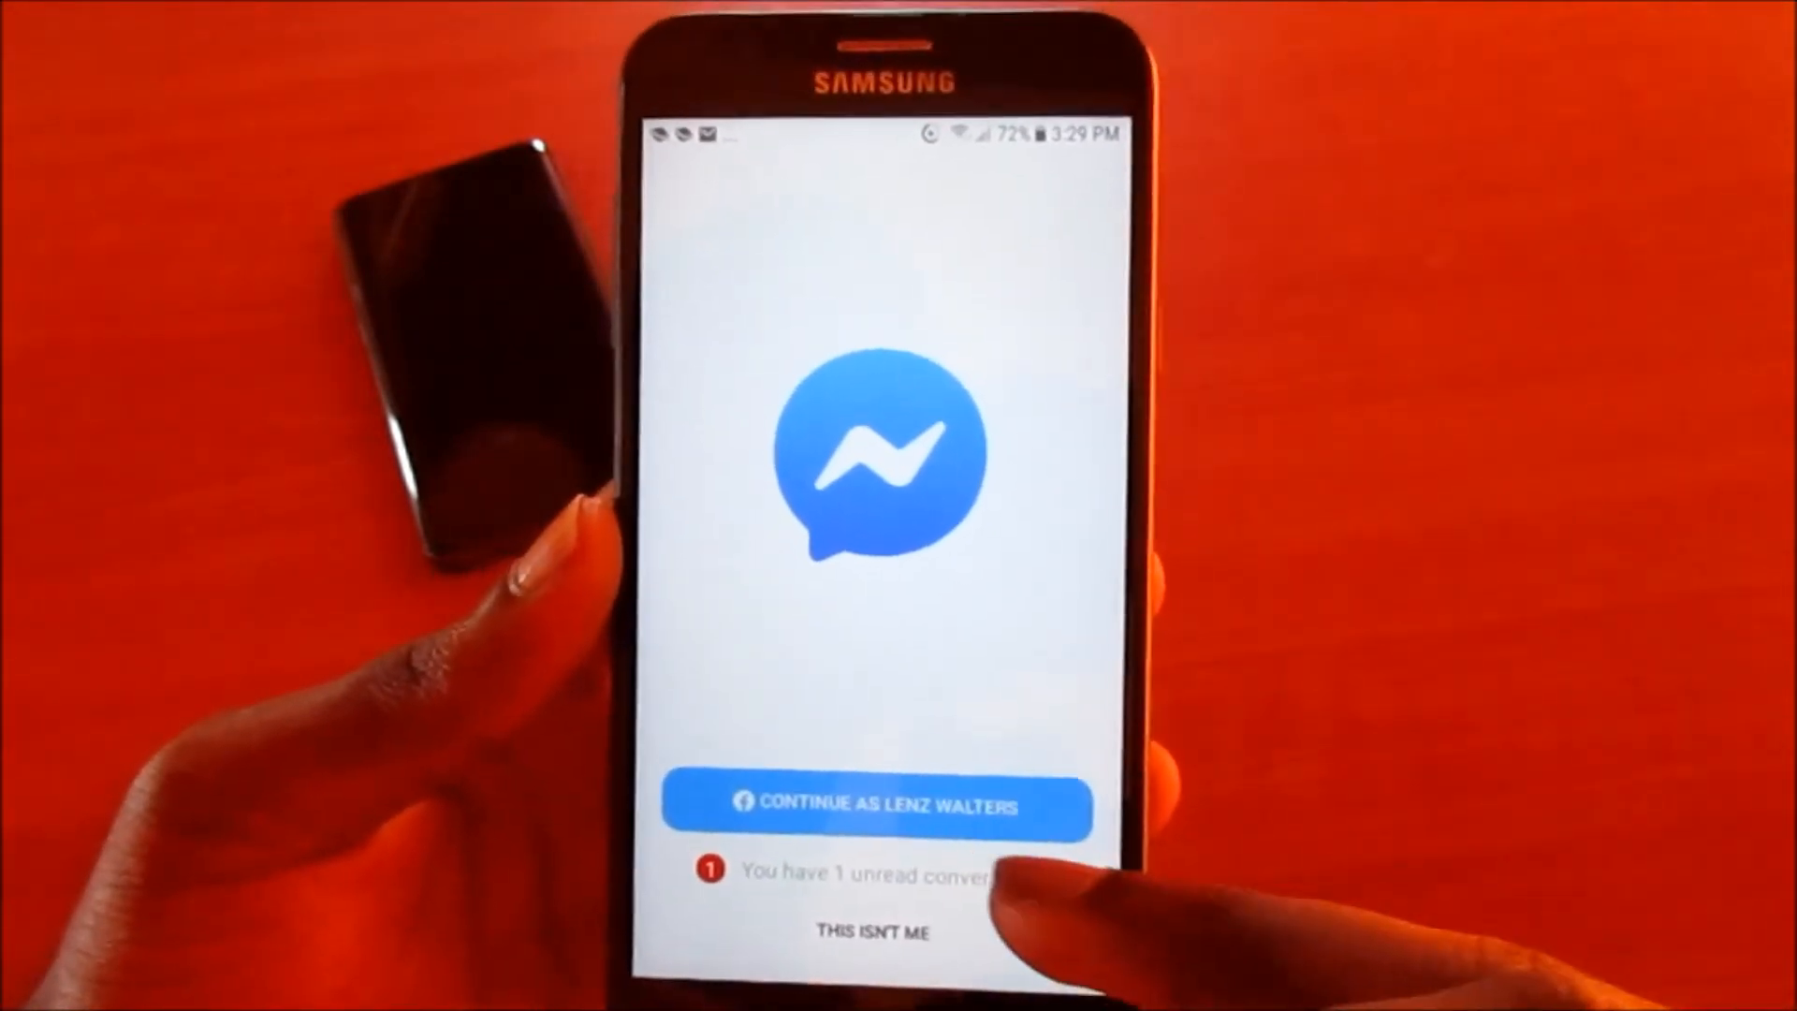
- Continue as the existing account, choose Not Now for contact upload, and land on Chats
{"action": "left_click", "coordinate": [874, 805]}
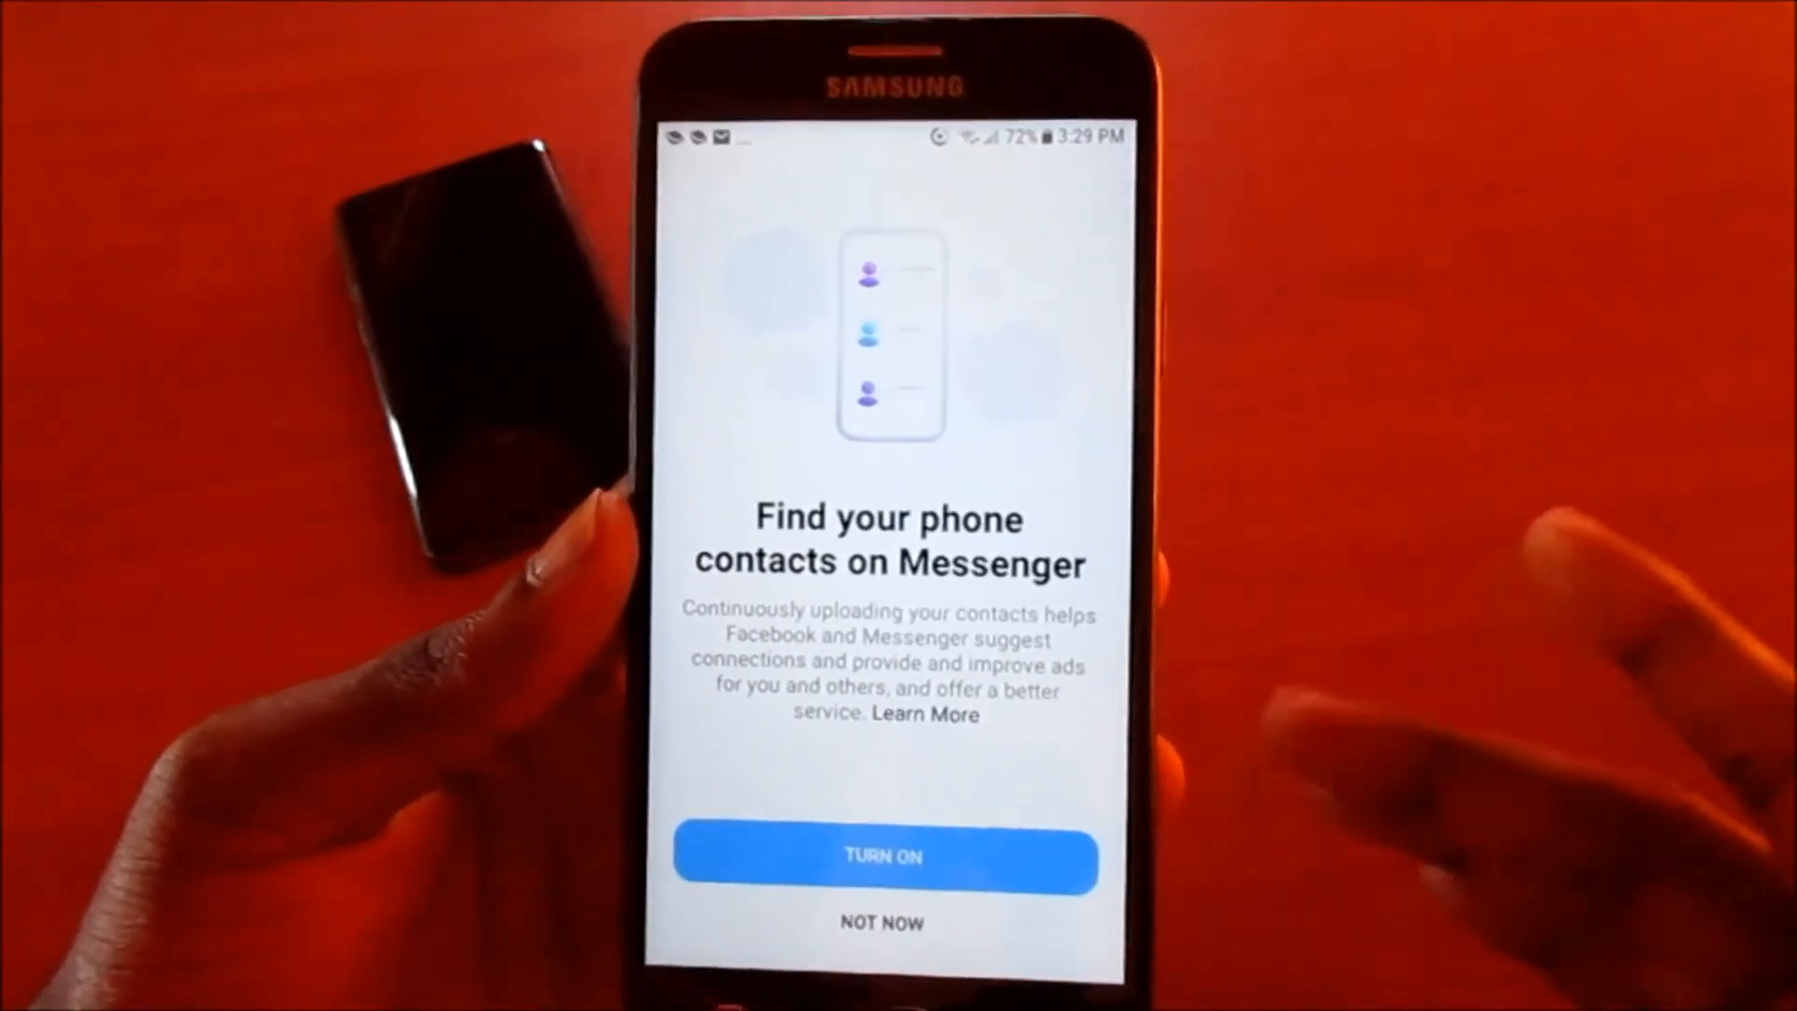
{"action": "left_click", "coordinate": [880, 921]}
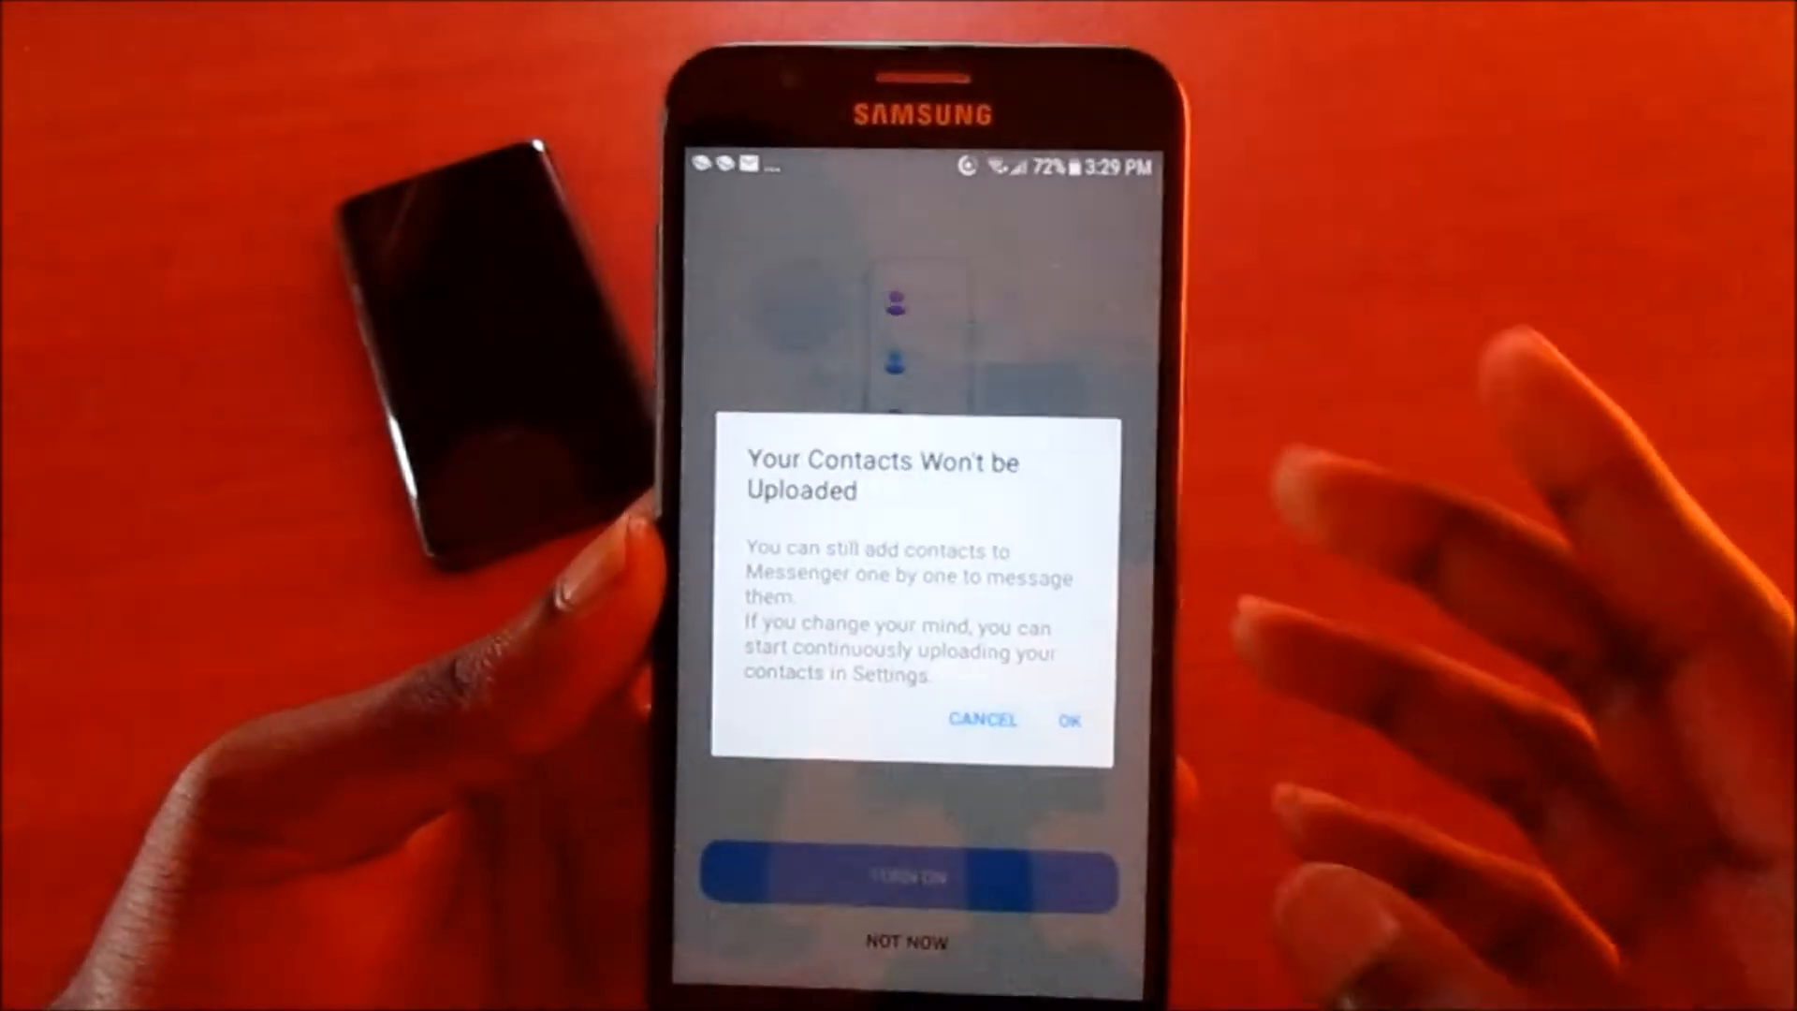
{"action": "left_click", "coordinate": [1067, 719]}
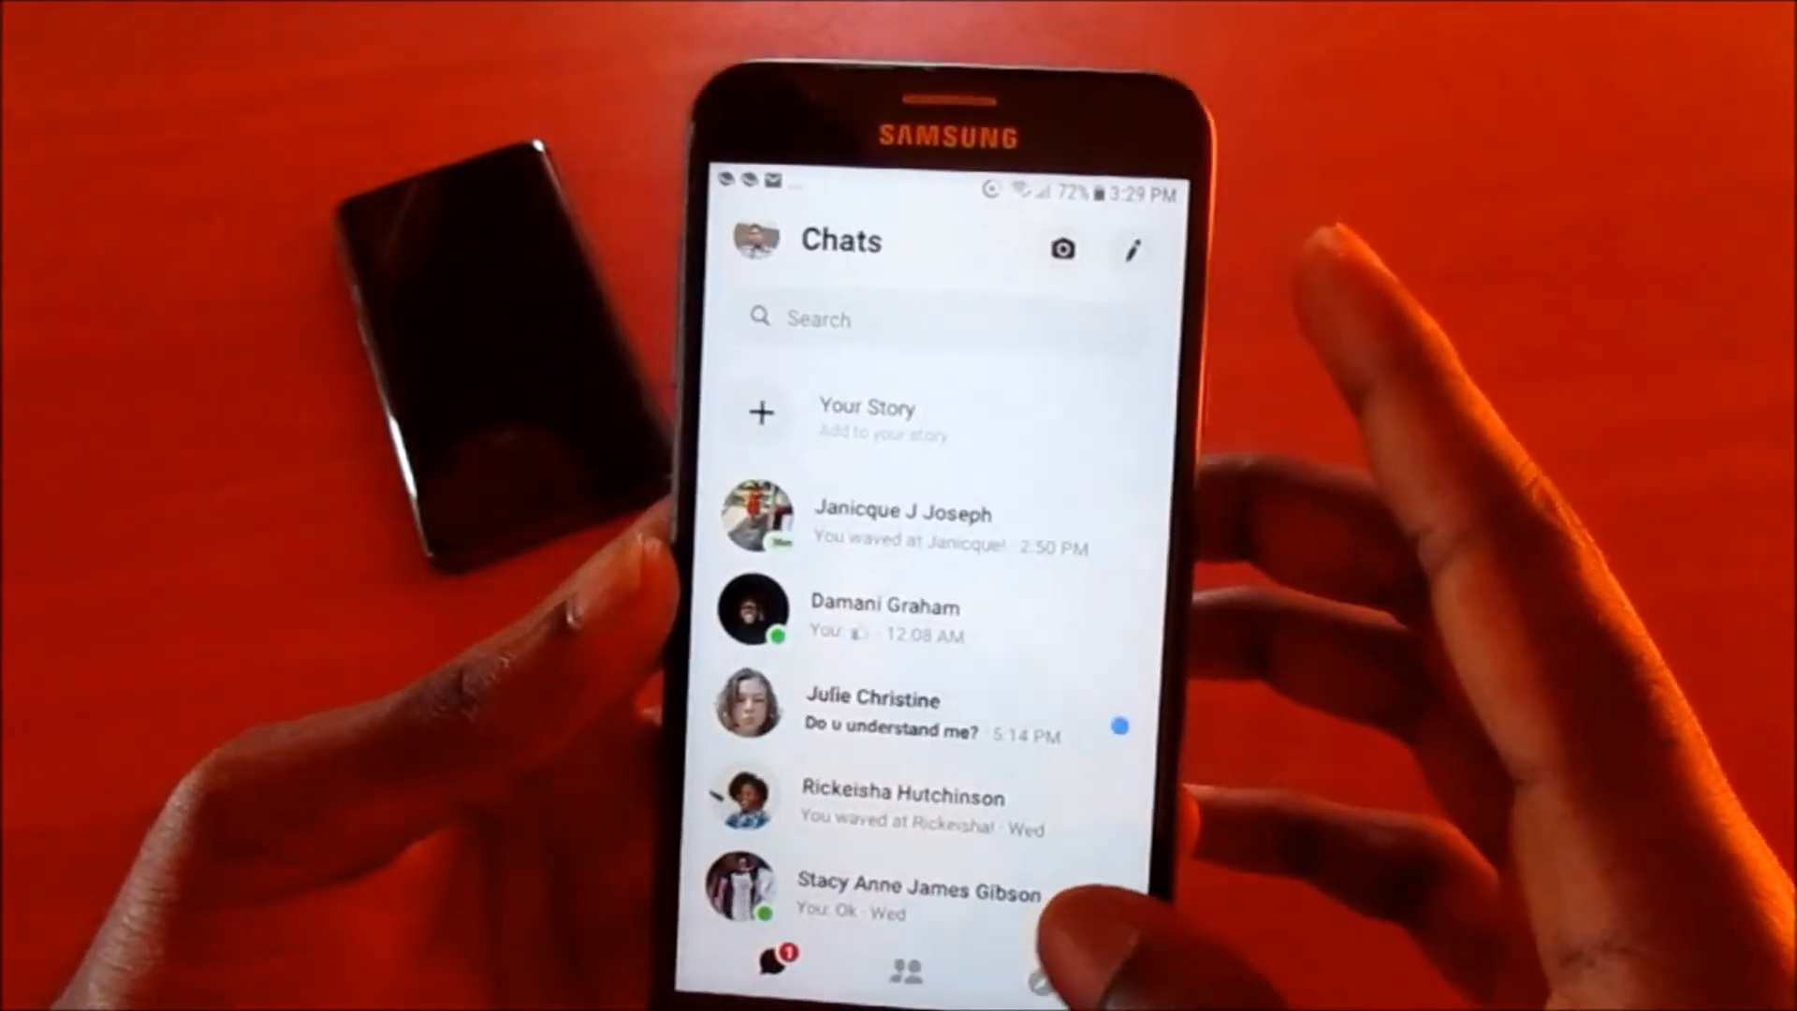
{"action": "scroll", "scroll_direction": "down", "scroll_amount": 3}
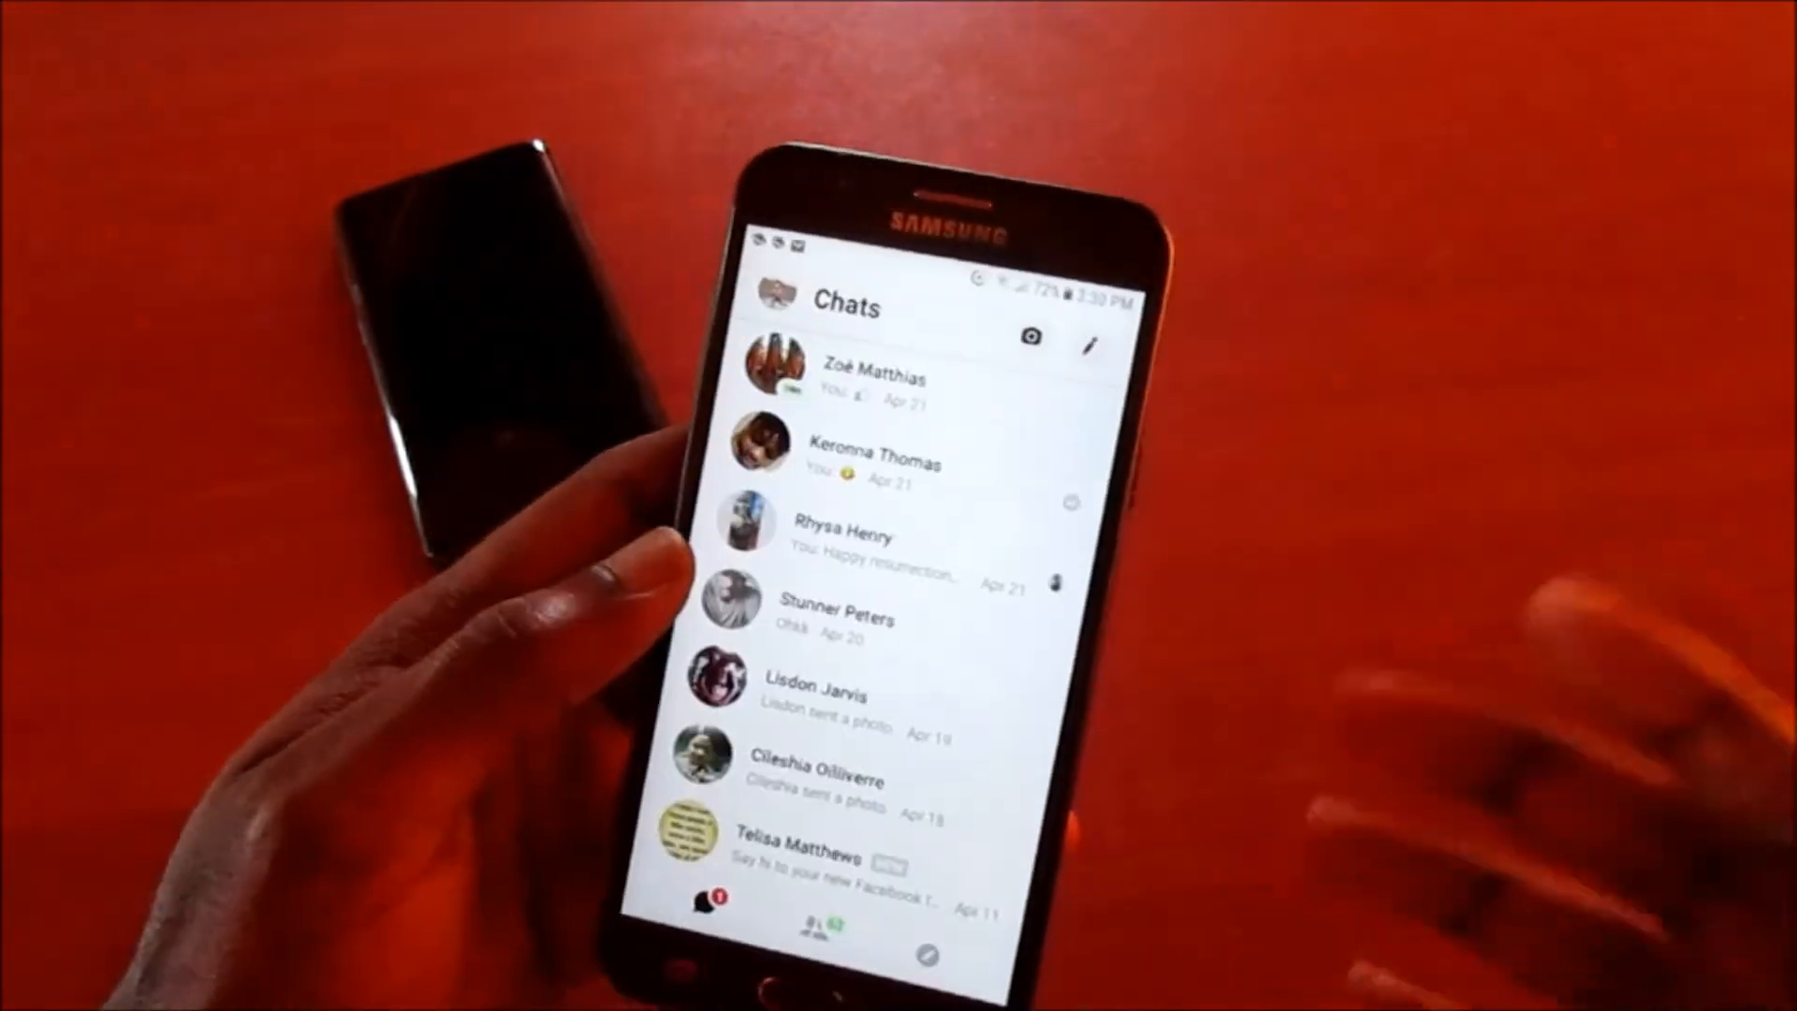
{"action": "scroll", "scroll_direction": "down", "scroll_amount": 3}
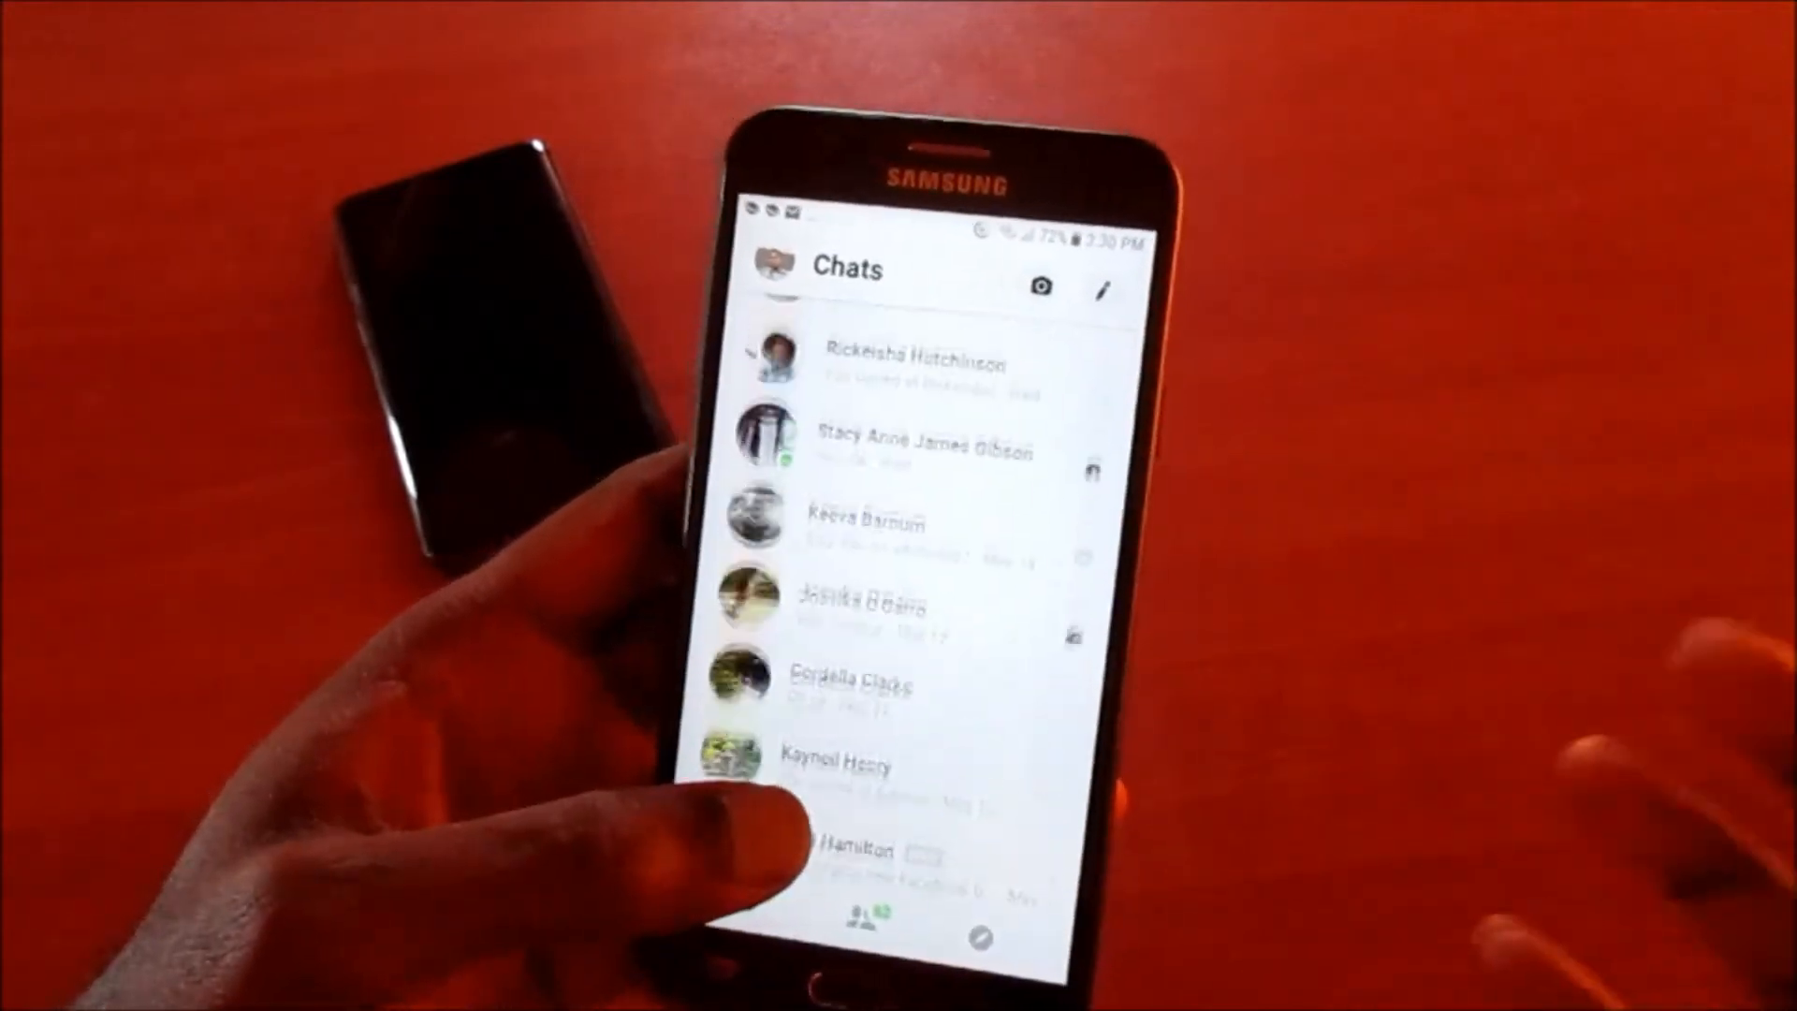
{"action": "scroll", "scroll_direction": "down", "scroll_amount": 3}
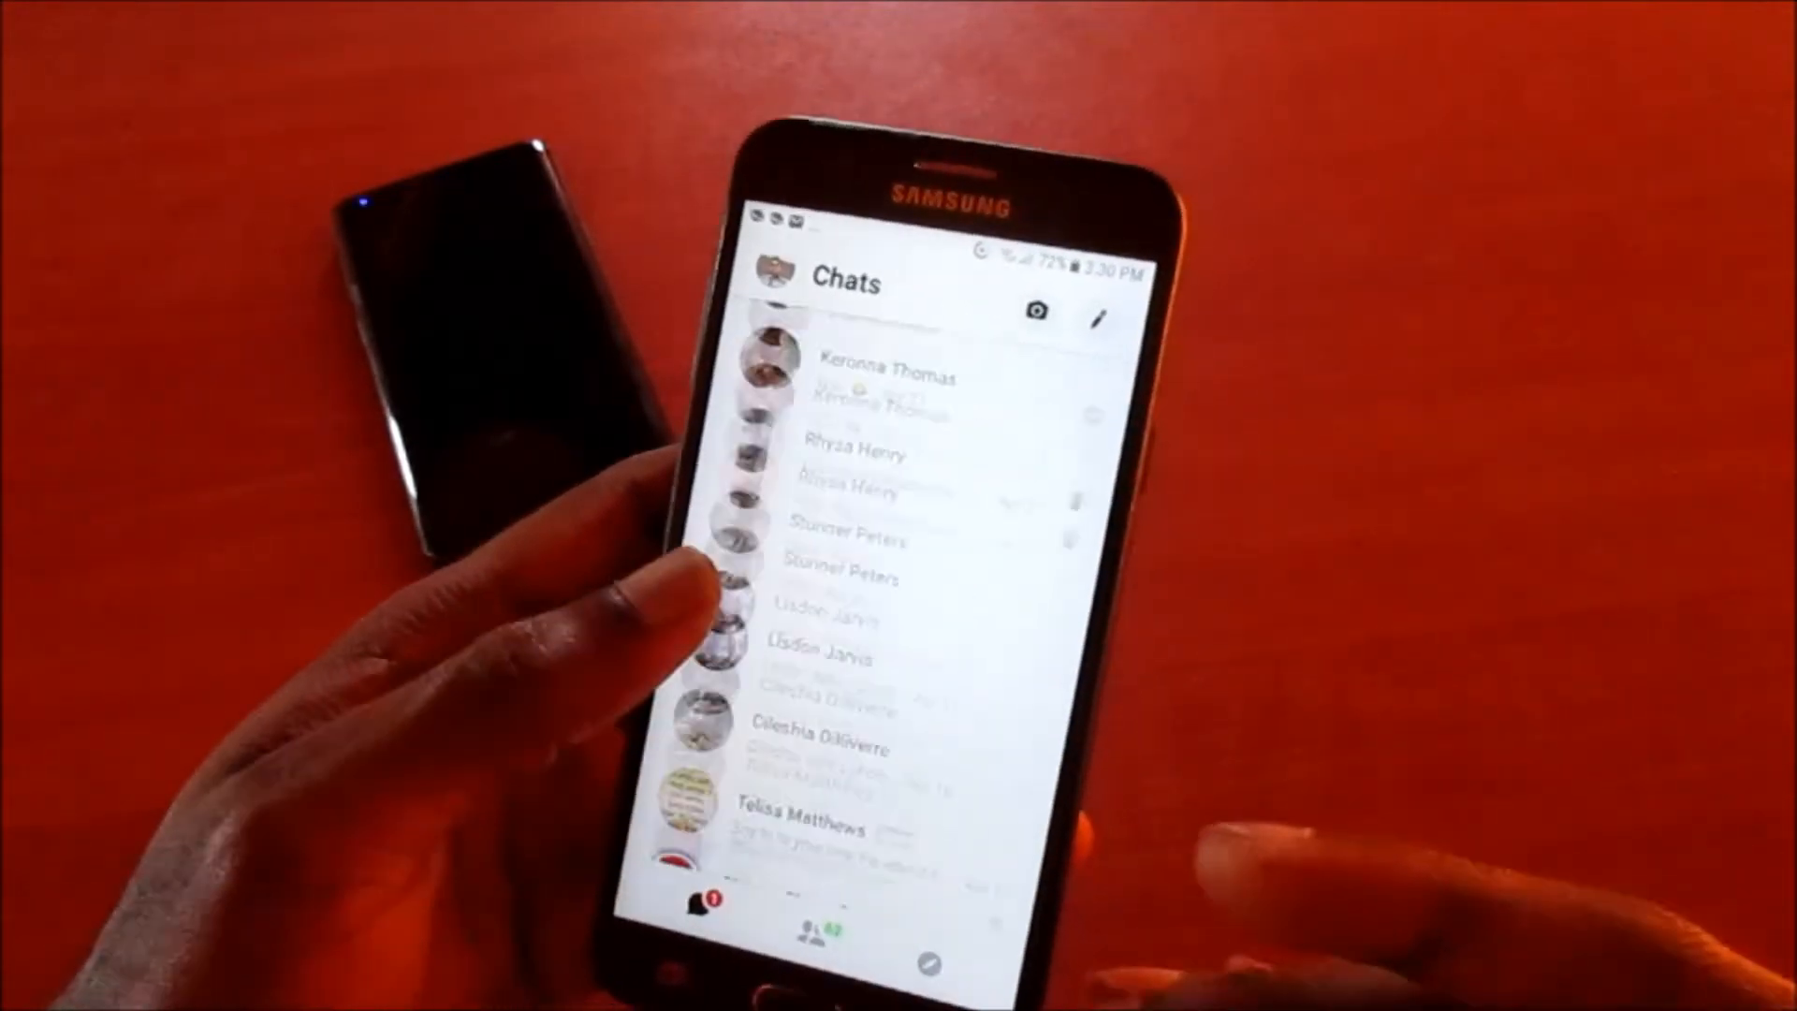